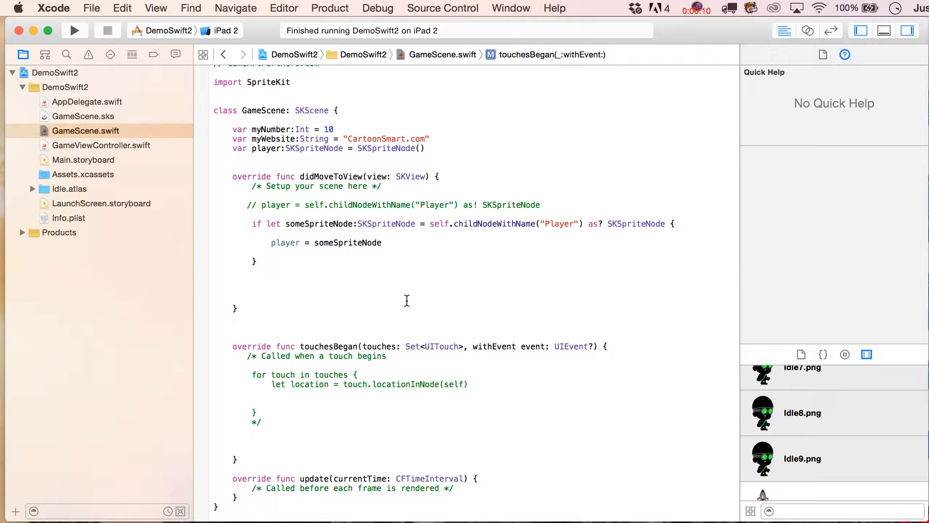
mouse_move(288, 300)
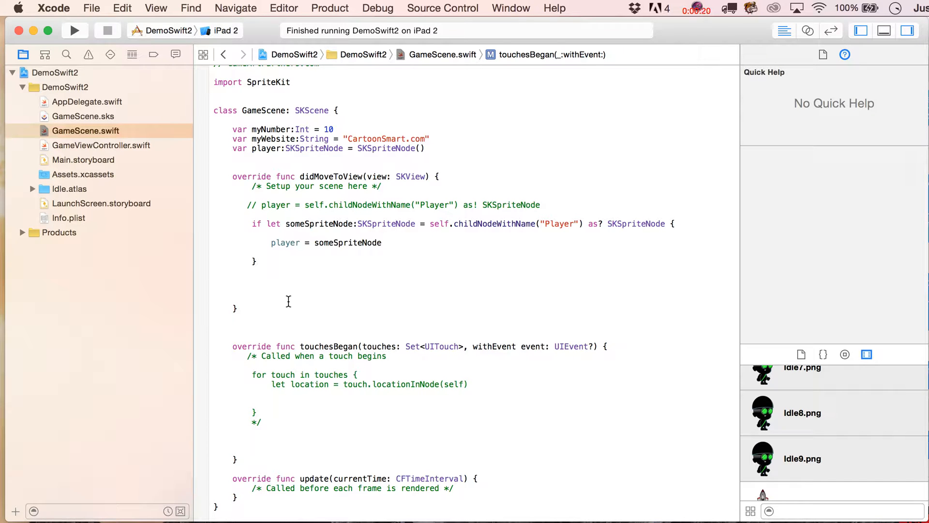
- Declare an empty func findChildByNameAndDoSomething() below didMoveToView
click(233, 450)
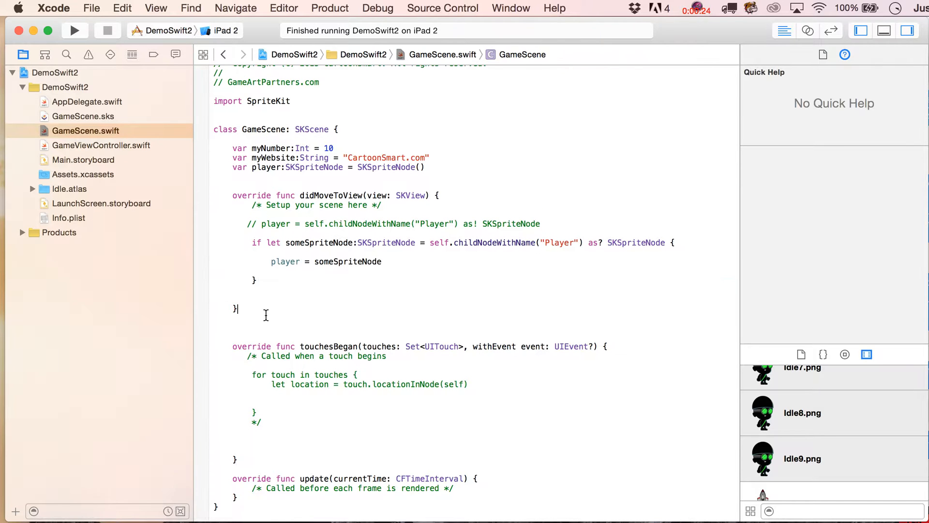
text(func)
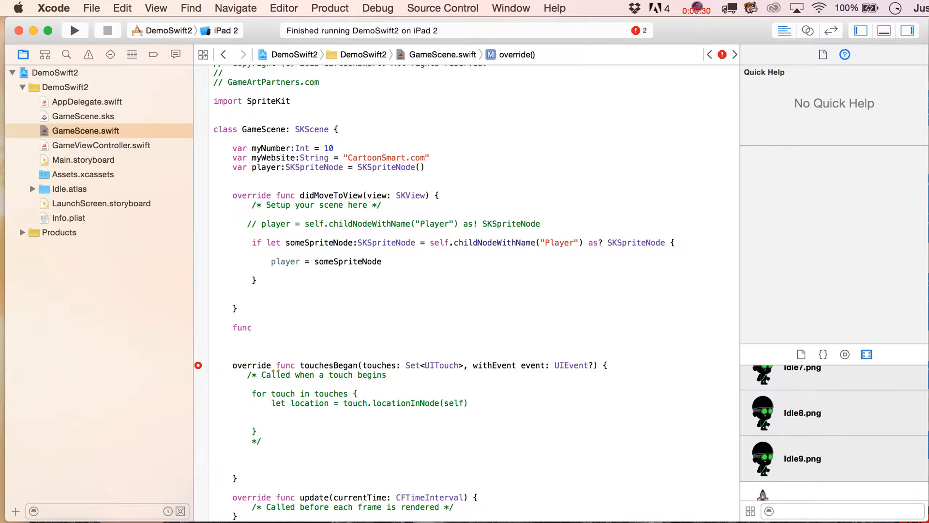
text(f)
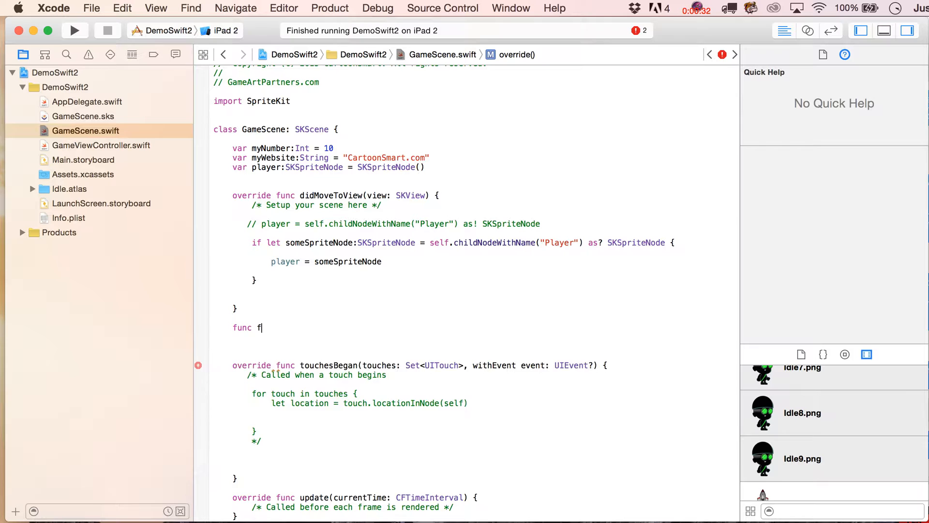
text(indCh)
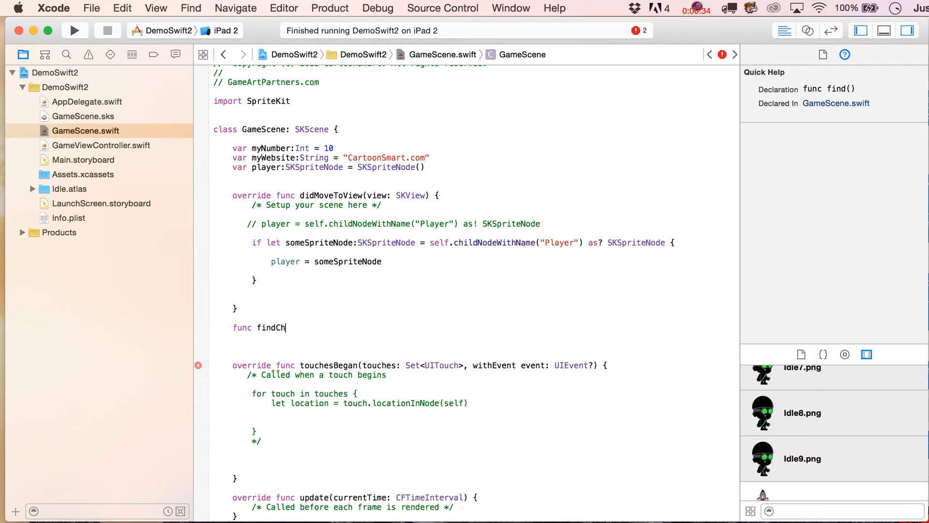
text(ildByN)
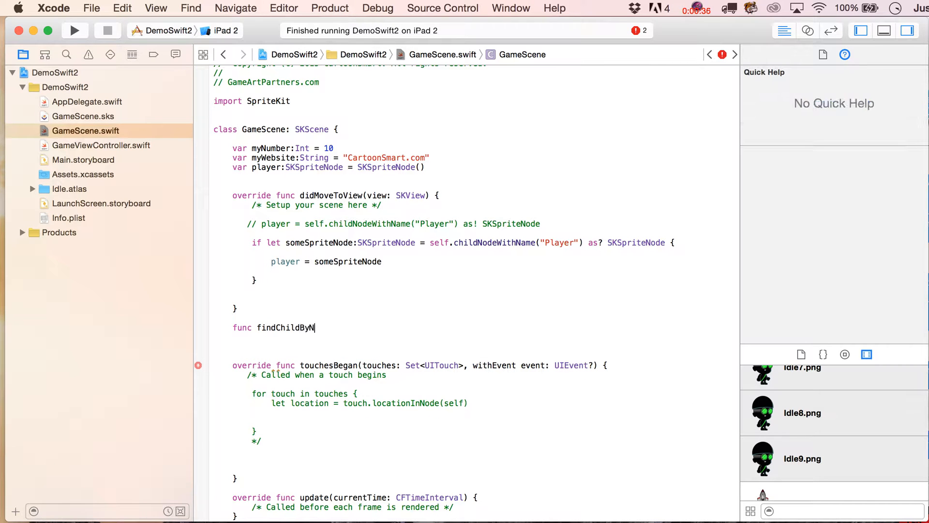
text(ameAnd)
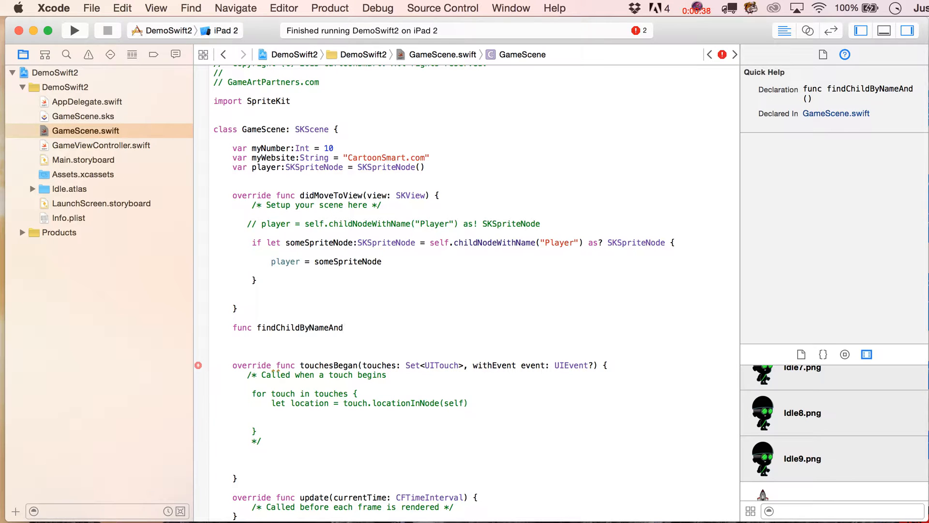
text(DoSom)
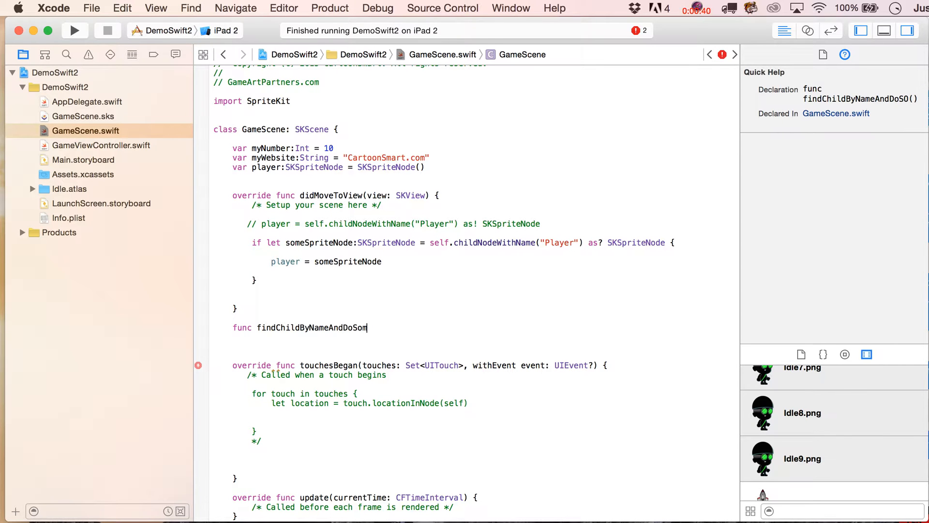
text(ething())
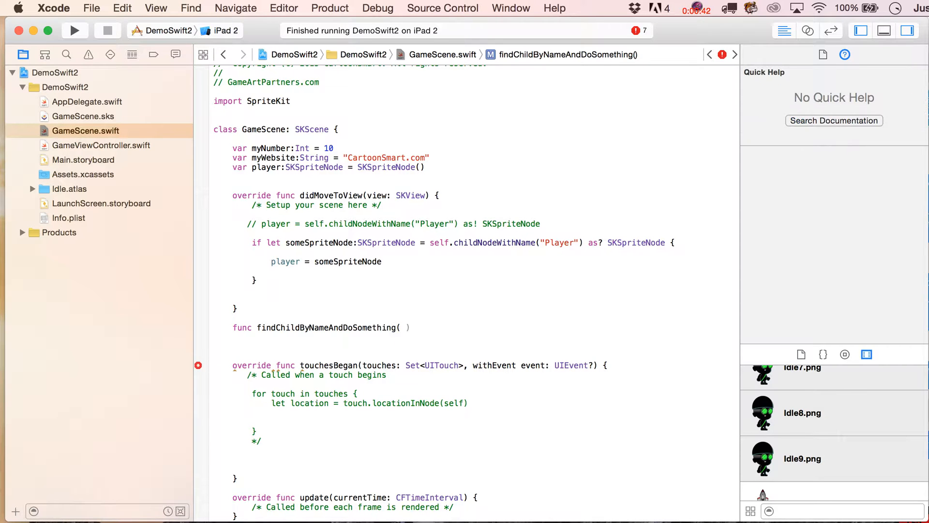
- Give the new function a theName:String parameter
click(406, 327)
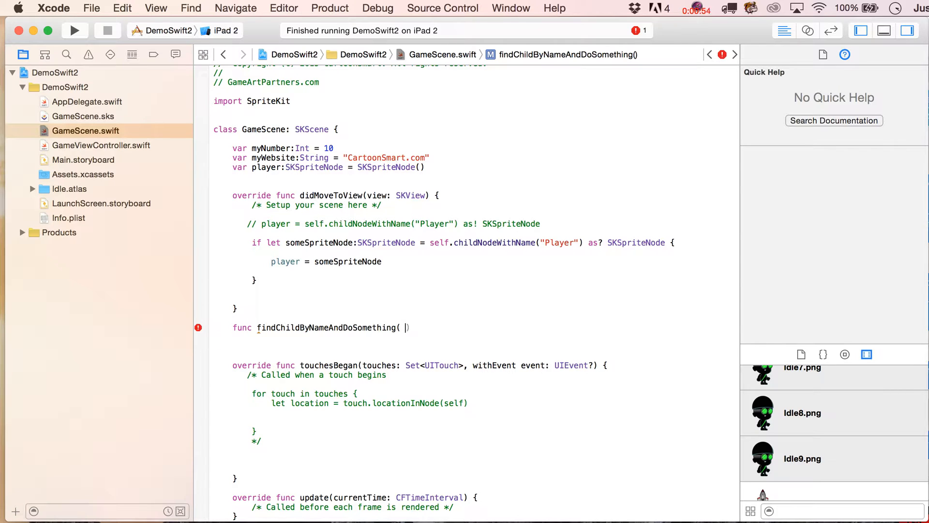
text(theName)
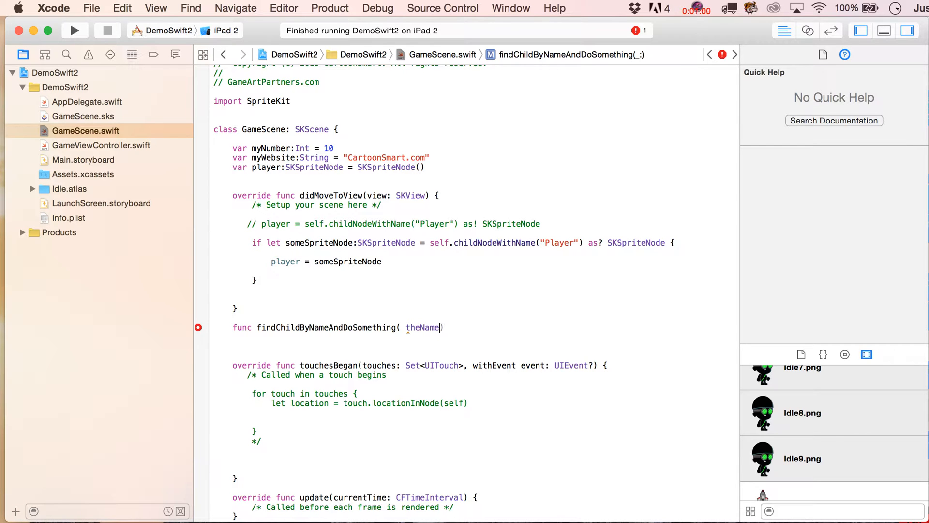
text(:String)
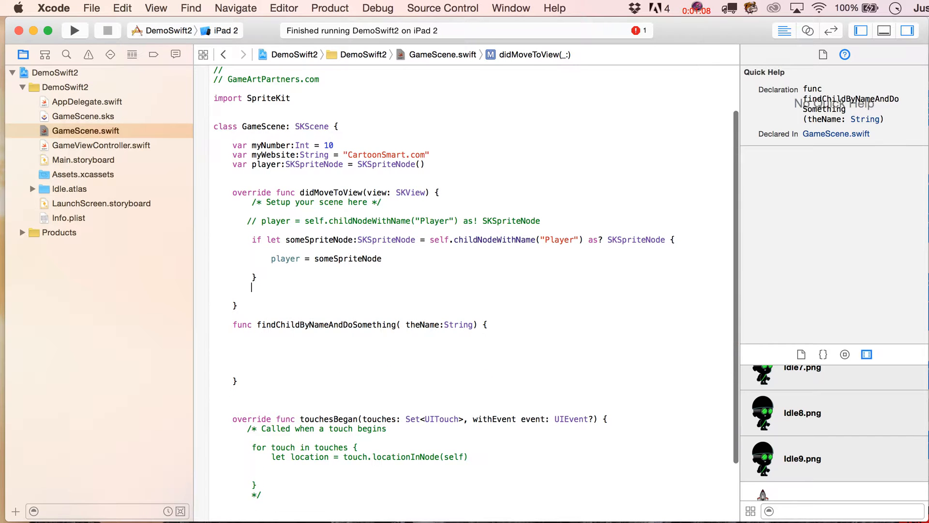
- Call findChildByNameAndDoSomething("Player") from didMoveToView and move into the new function's body
text(String)
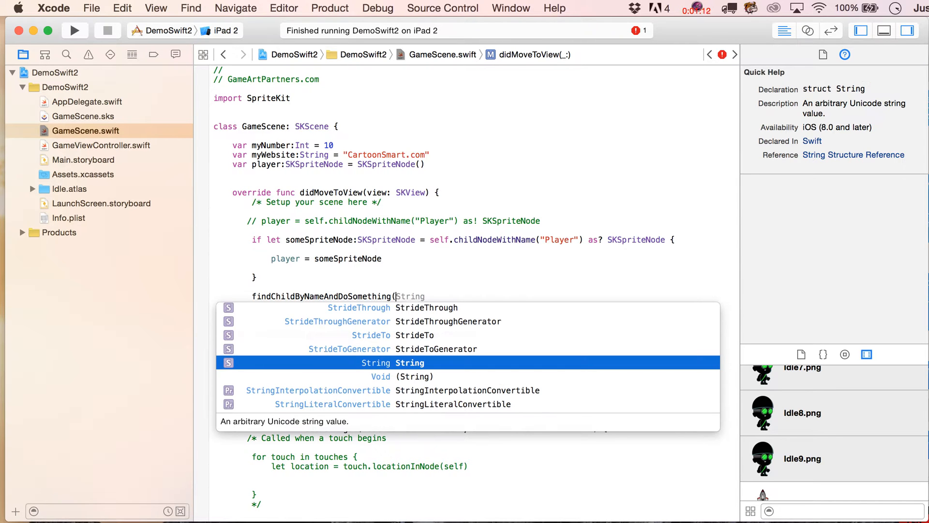
text("Player"))
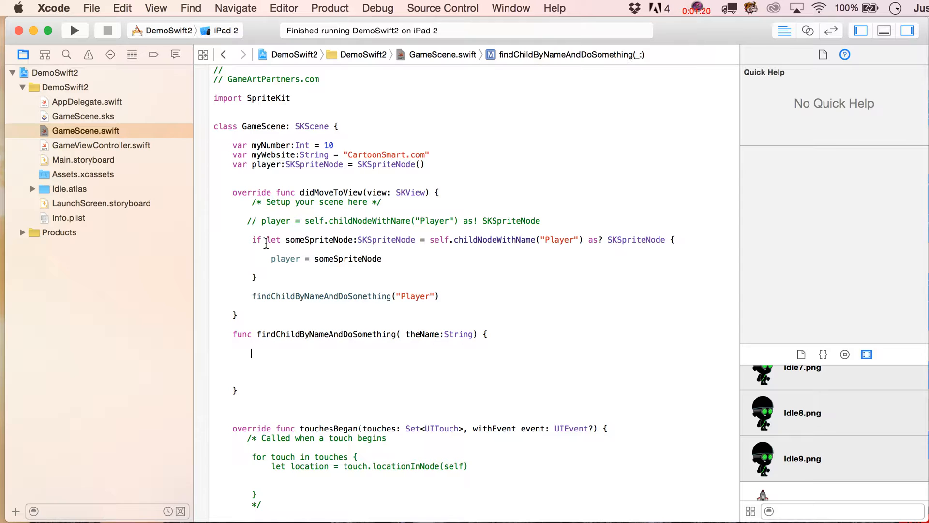
drag(302, 221, 455, 221)
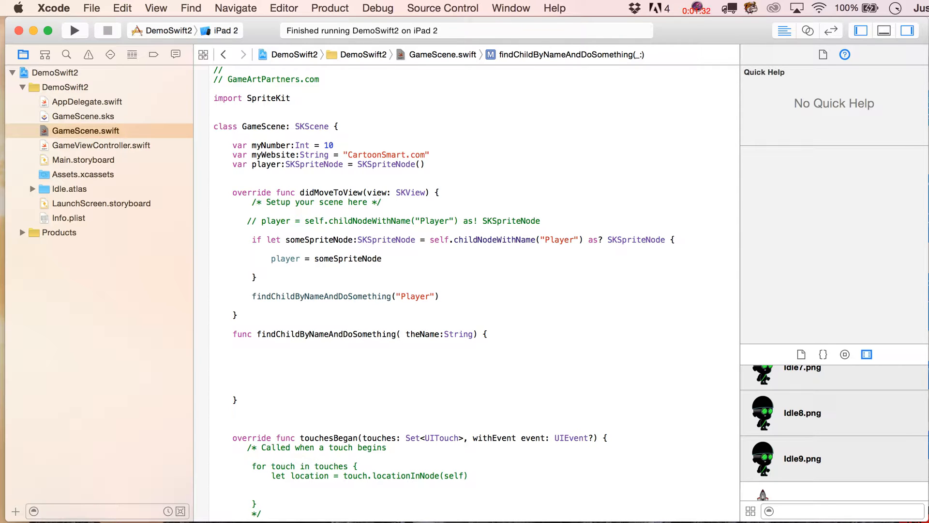
click(251, 353)
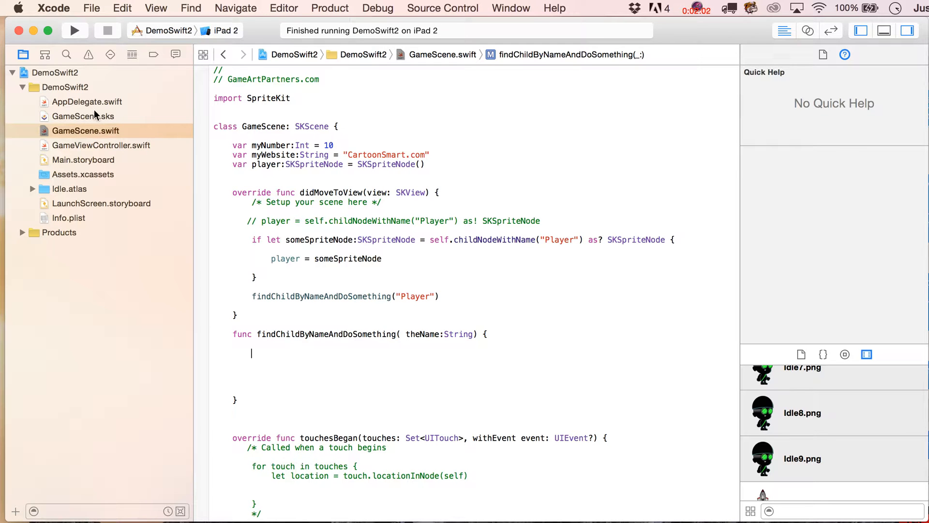
- In GameScene.sks, rename the empty node to Parent
click(84, 116)
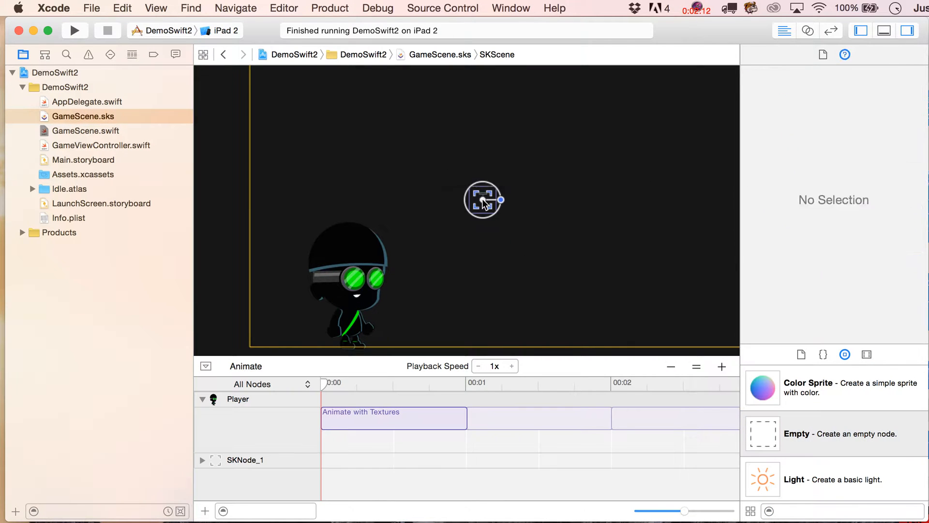
click(483, 200)
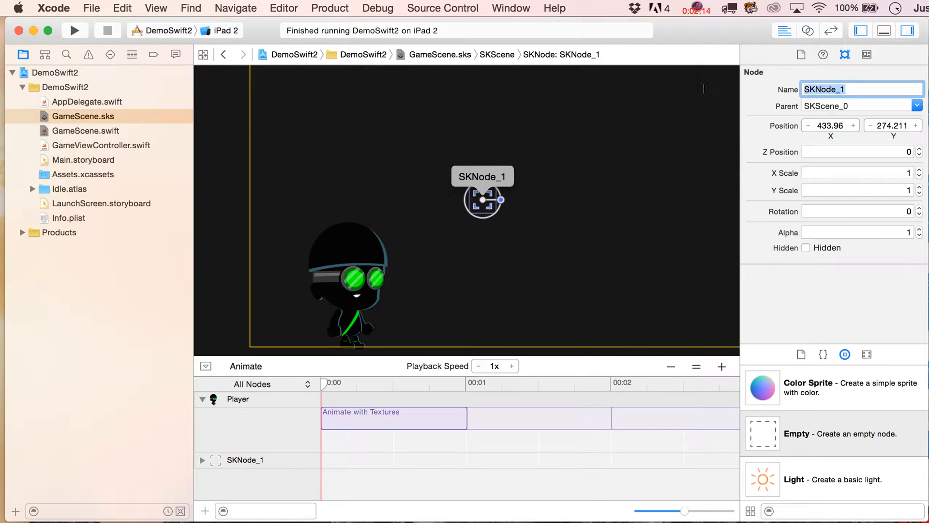
text(Parent)
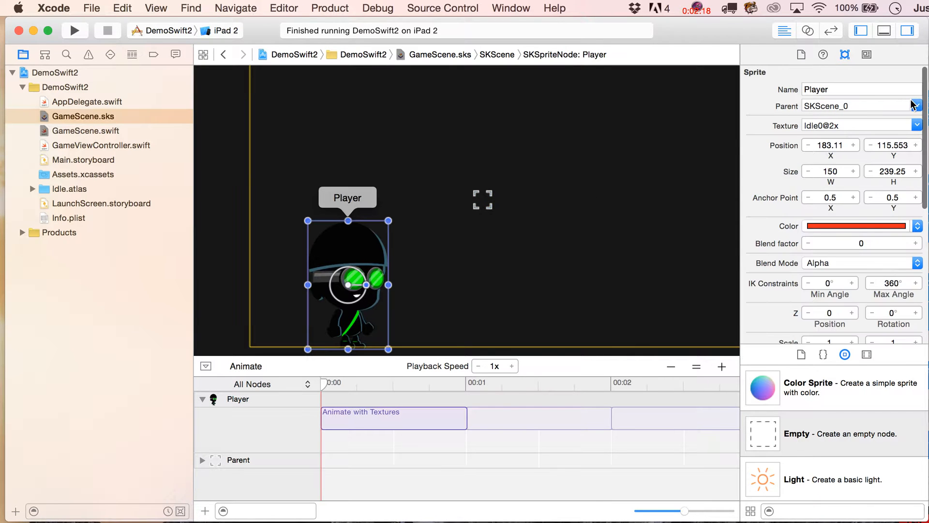
- Set the Player sprite's parent to the Parent node and clear the selection
click(916, 106)
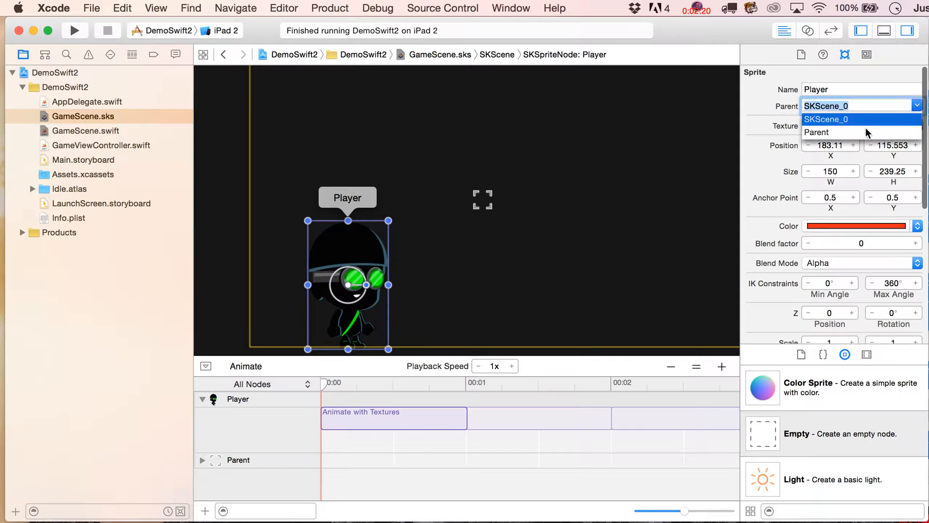
click(817, 133)
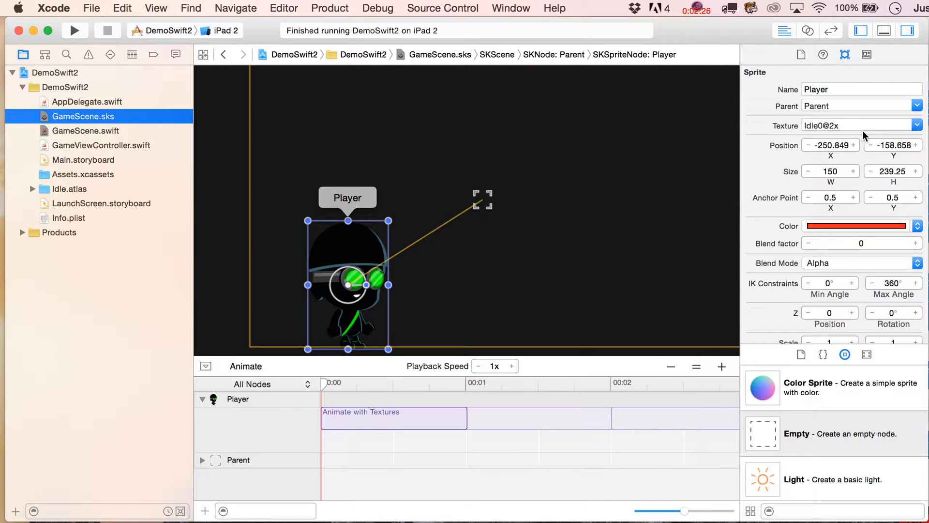
mouse_move(394, 205)
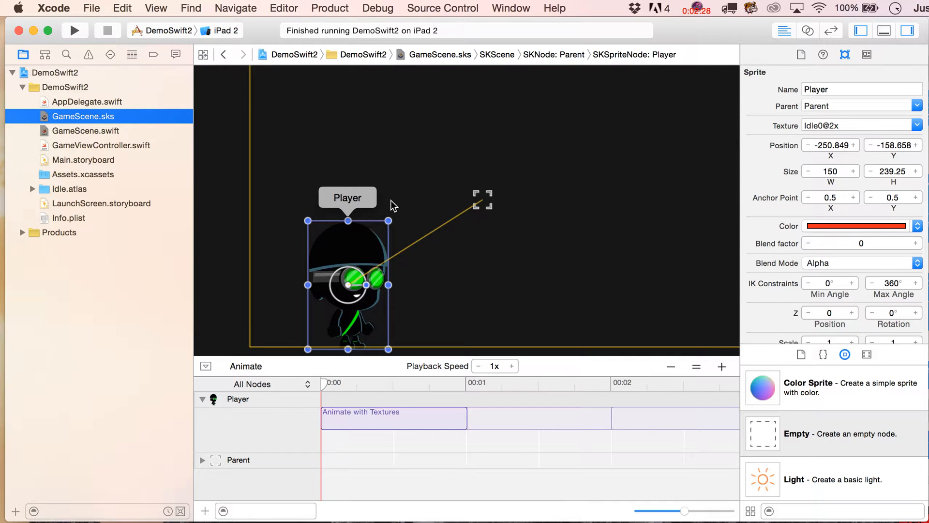
mouse_move(370, 220)
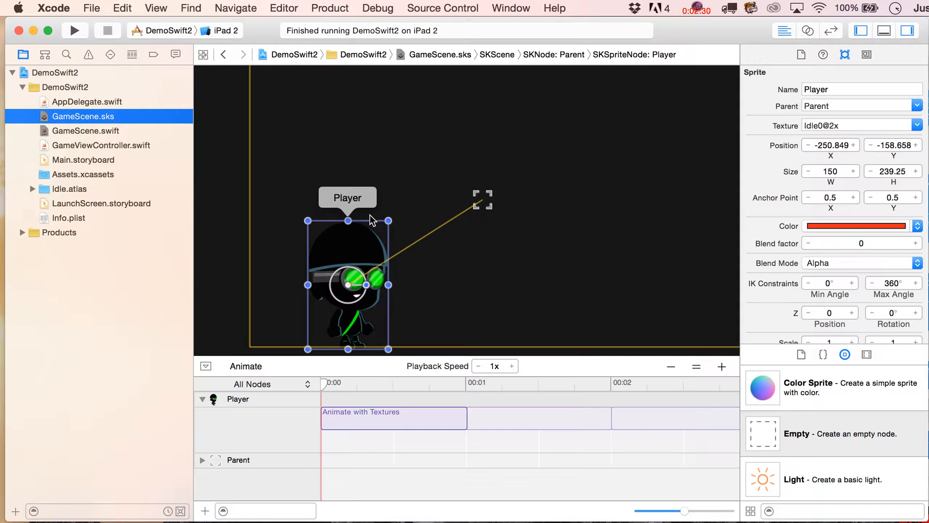
mouse_move(441, 194)
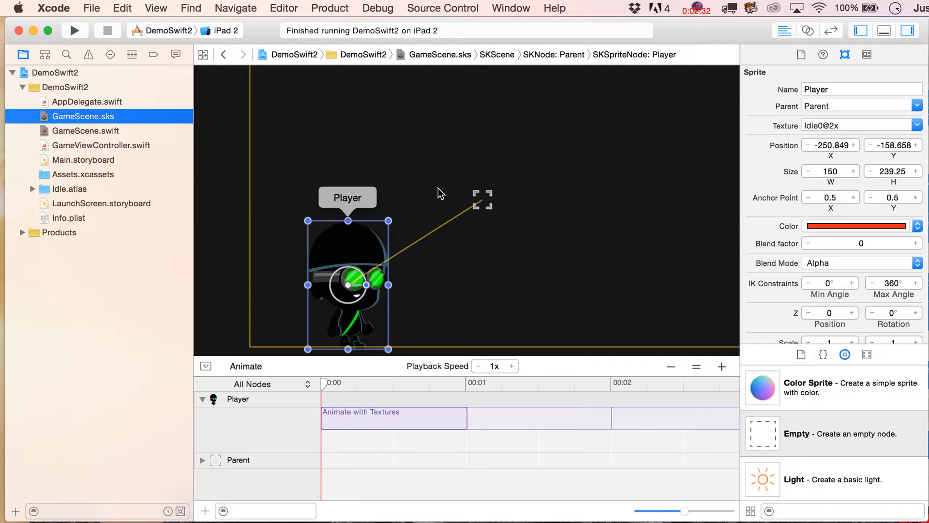
click(482, 199)
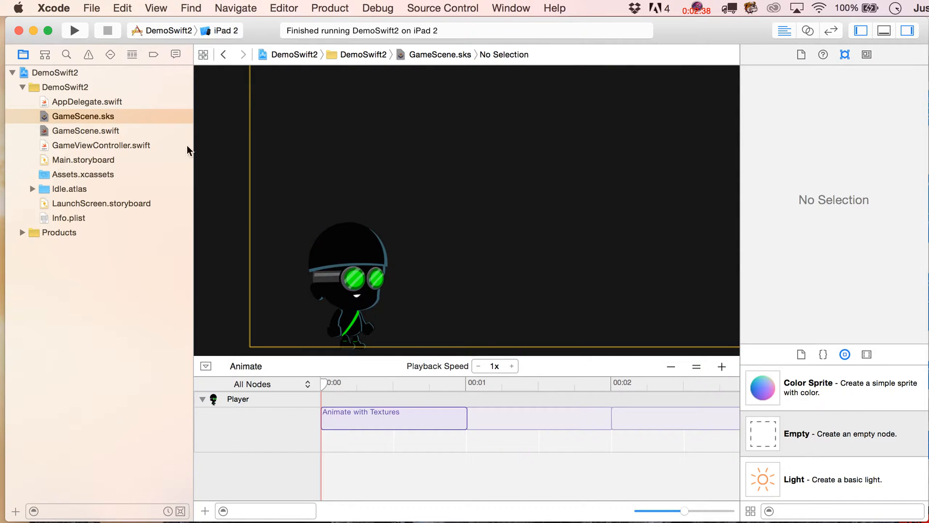
- Start a new iOS SpriteKit Scene file via File > New > File
click(91, 9)
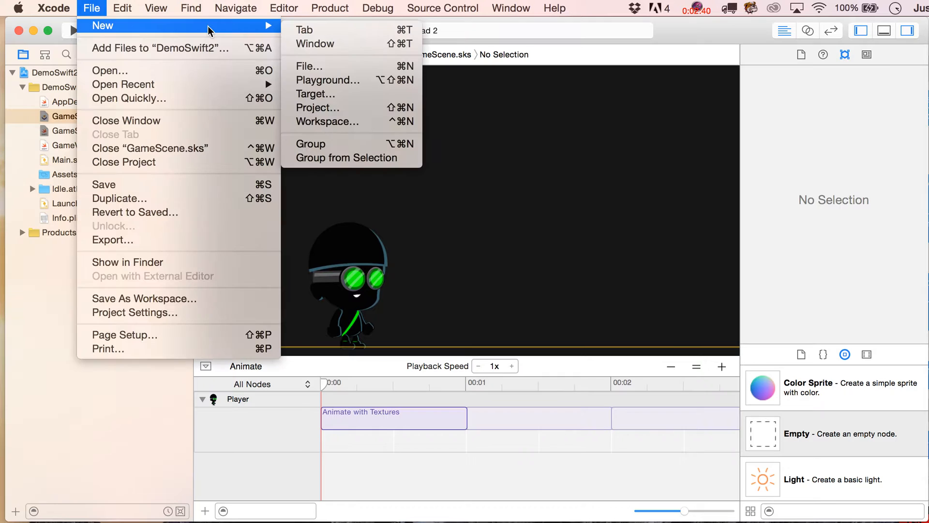
click(309, 65)
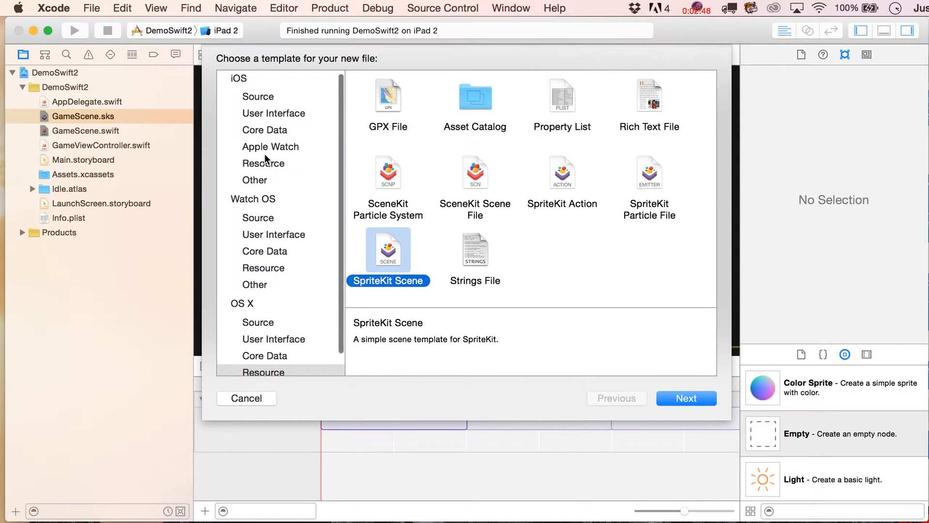
click(263, 162)
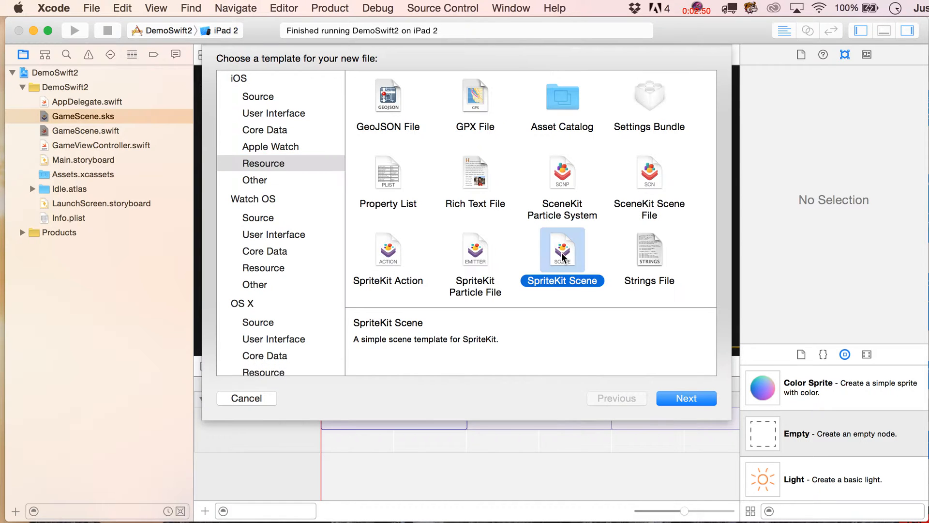
click(685, 398)
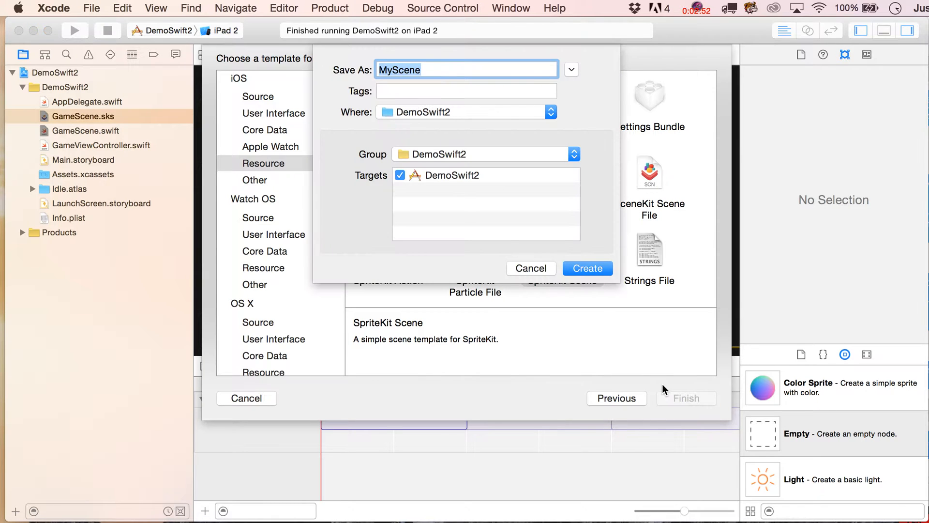
- Name the new scene PlayerRef.sks and create it in the DemoSwift2 project
text(PLaye)
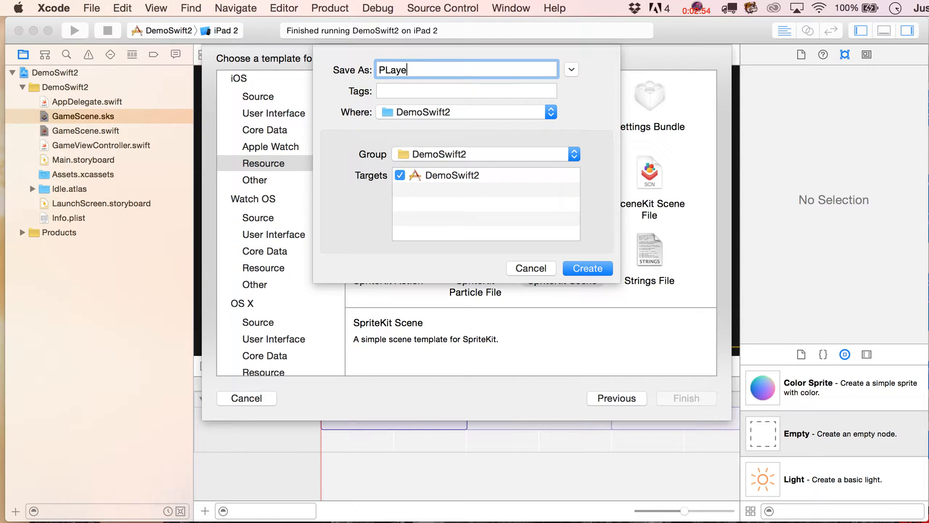
text(Player)
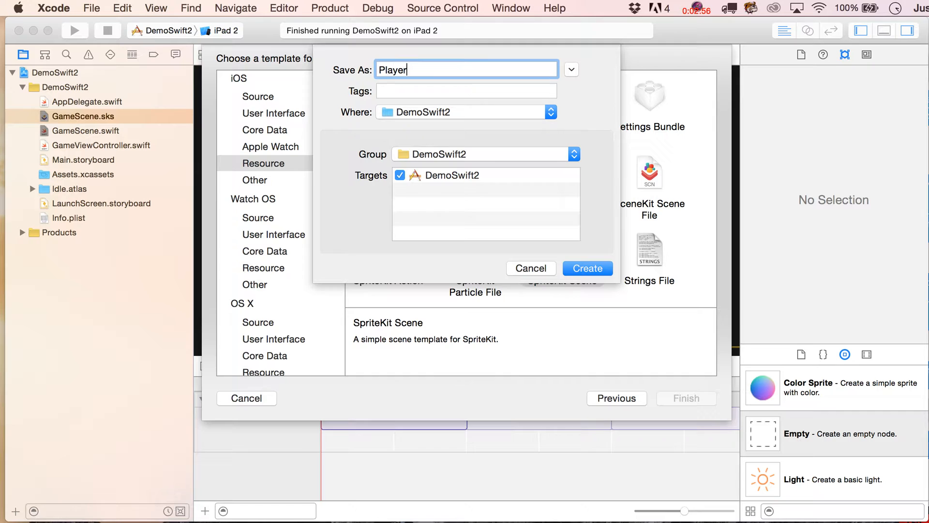
click(530, 268)
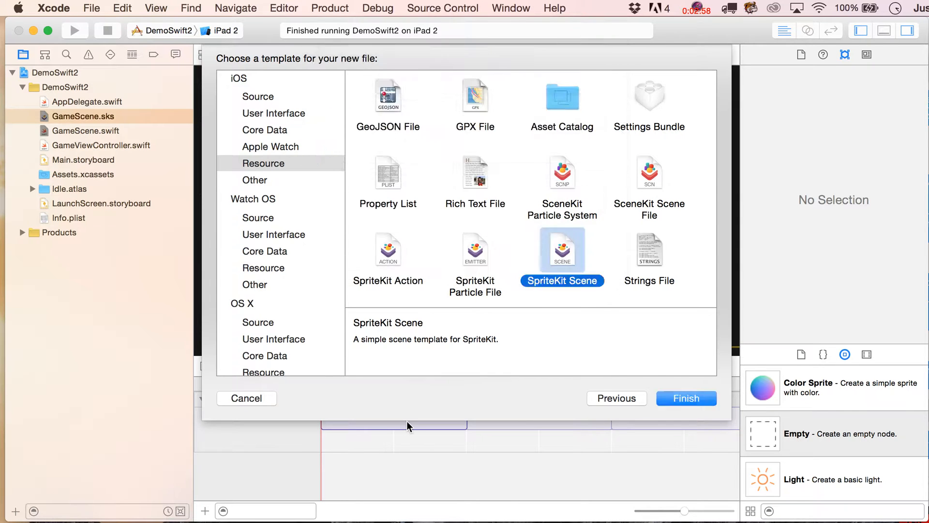
click(685, 397)
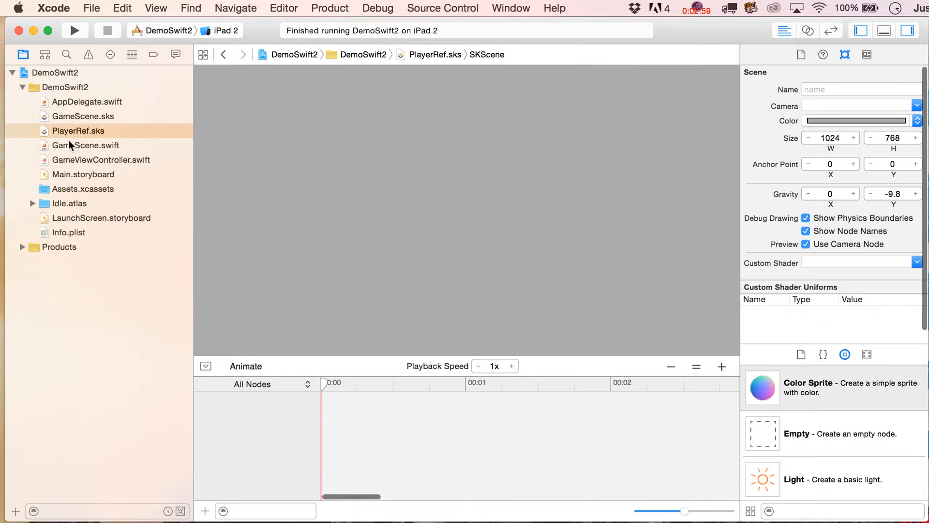
- Paste the Player sprite into PlayerRef.sks and return to GameScene.sks for the reference node
click(85, 145)
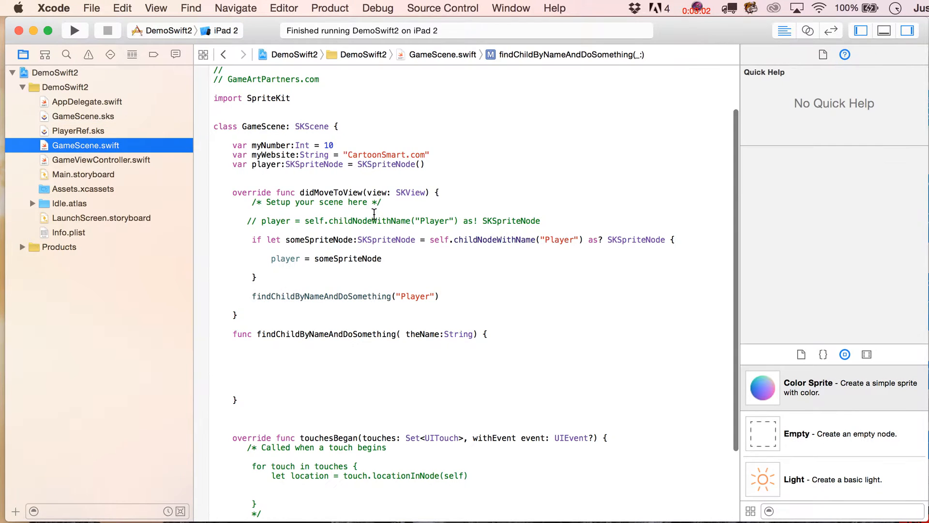
click(84, 117)
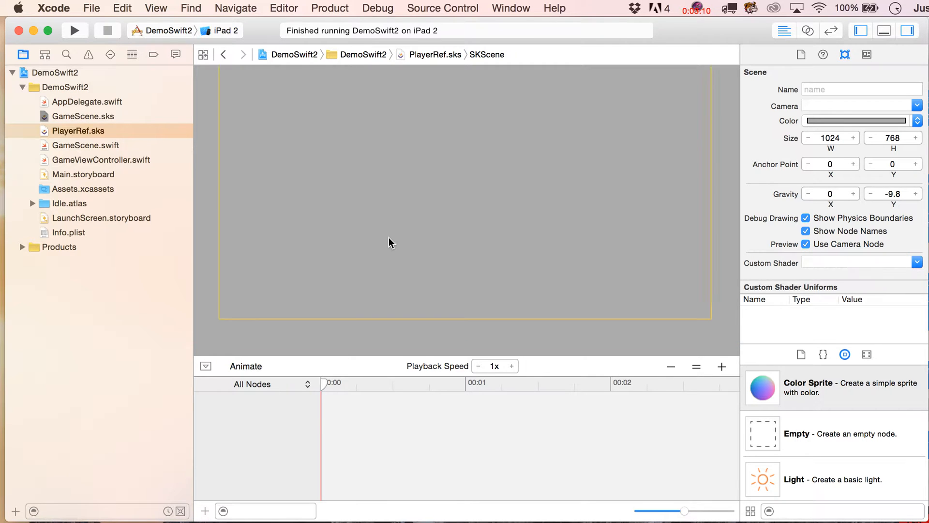
click(262, 248)
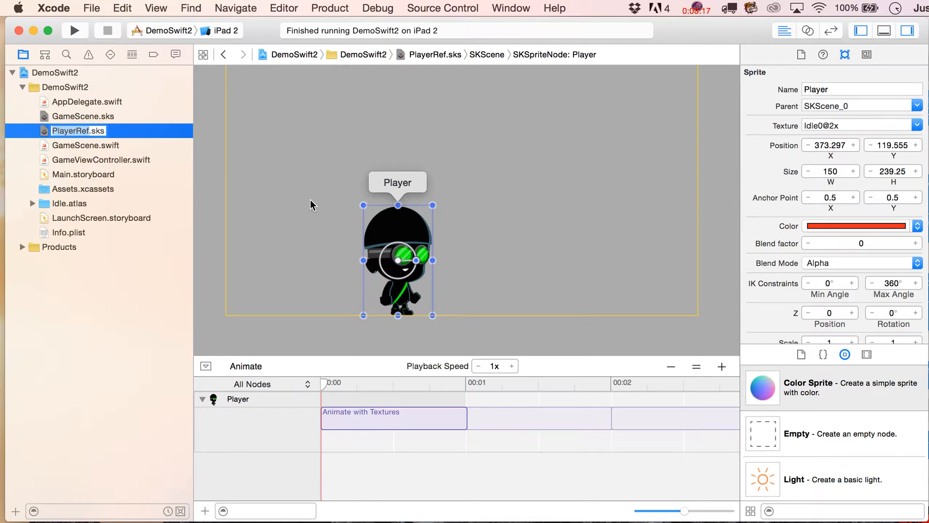
click(83, 116)
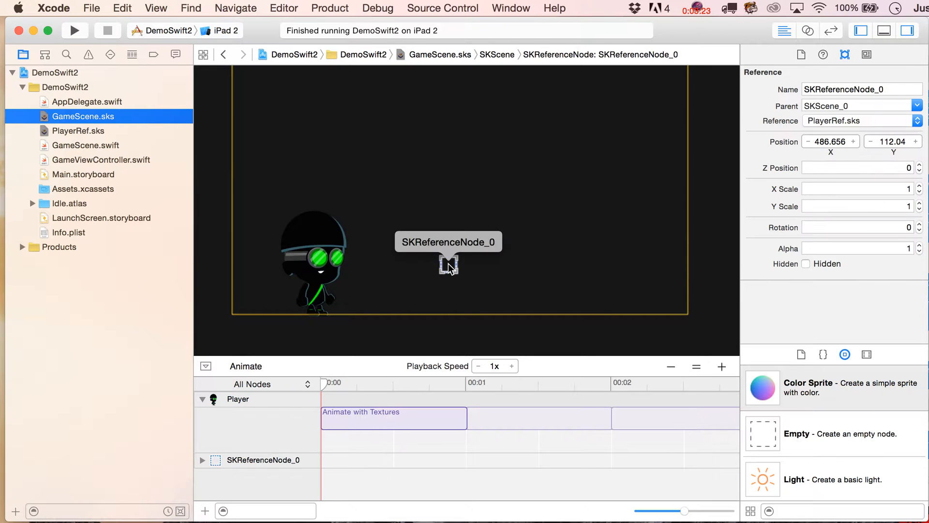
- Move the PlayerRef reference node toward the Player and check PlayerRef.sks
drag(447, 267, 408, 267)
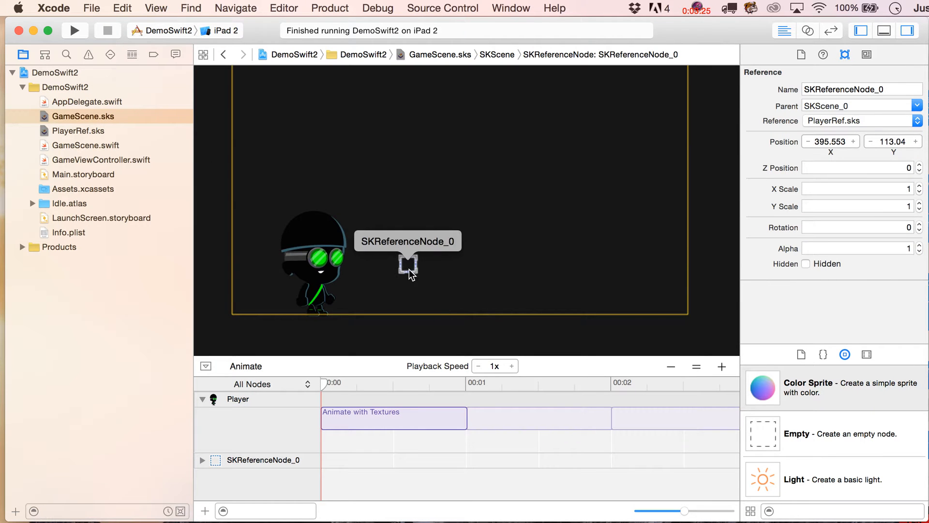
click(207, 159)
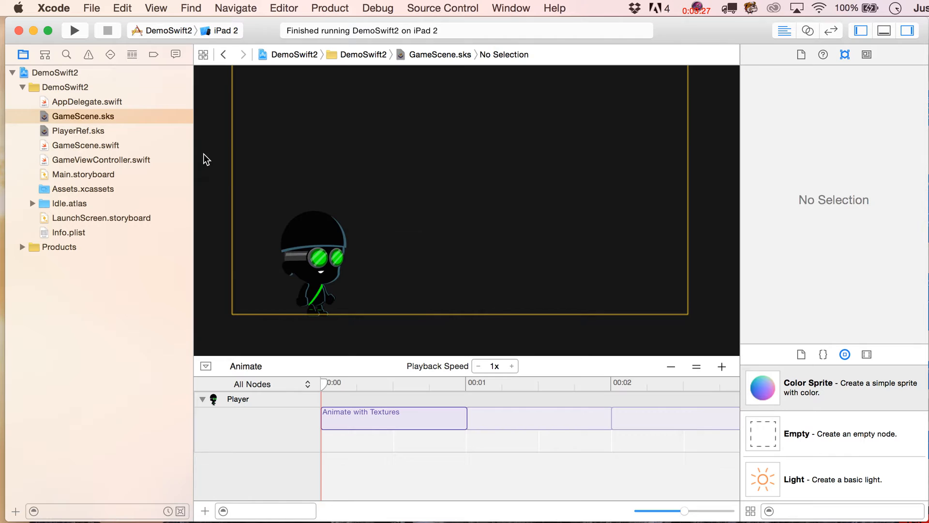
click(78, 131)
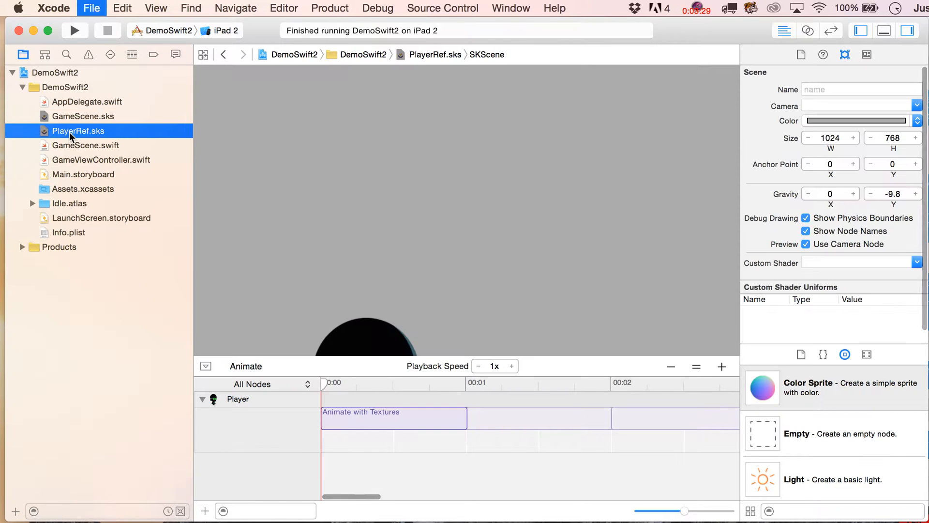
click(83, 117)
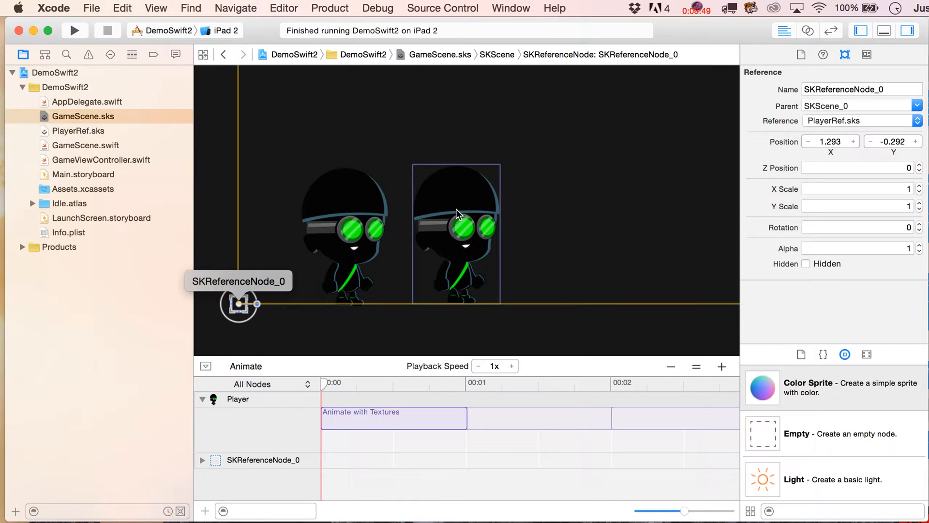
- Nudge the reference node onto the scene's bottom-left corner, then return to GameScene.swift
drag(456, 210, 459, 204)
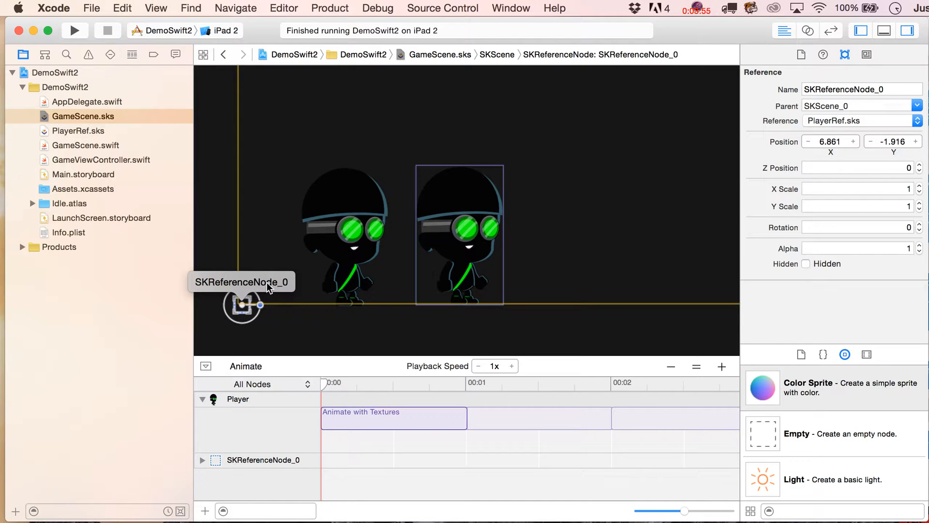
mouse_move(524, 248)
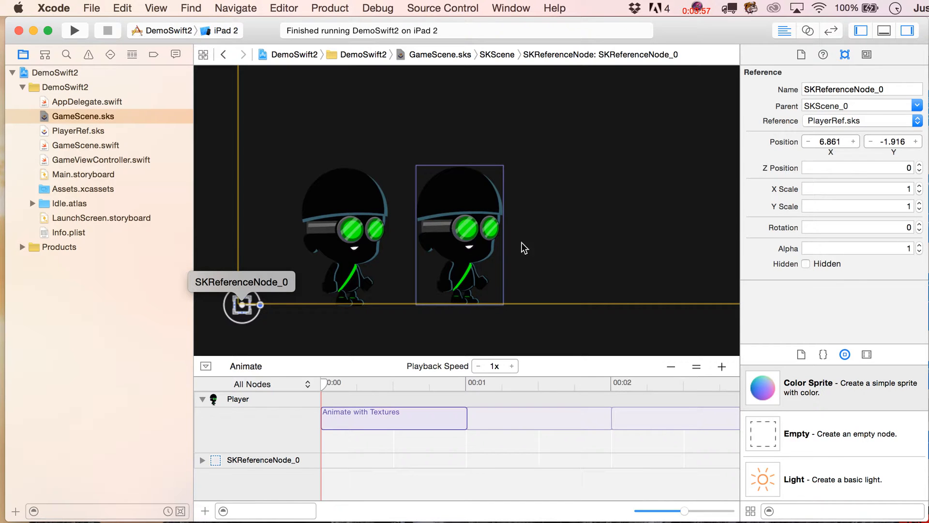
mouse_move(398, 204)
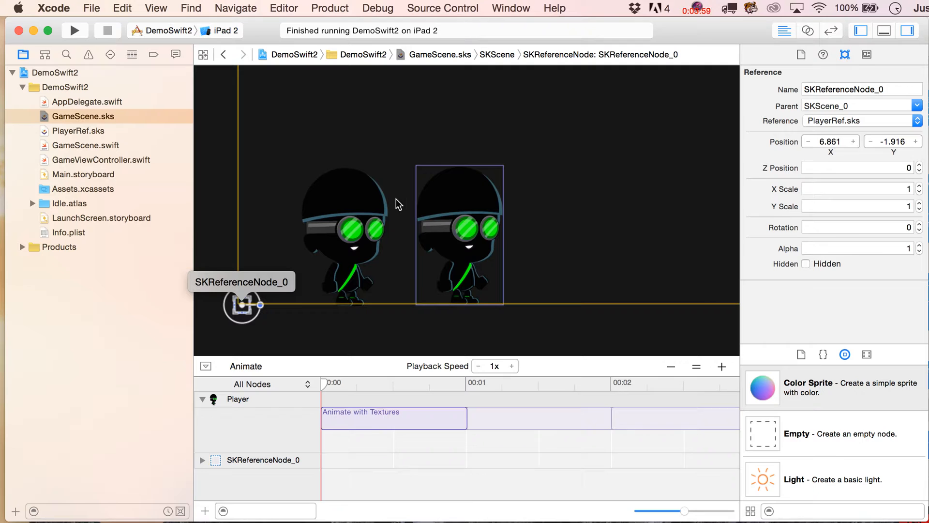
mouse_move(296, 231)
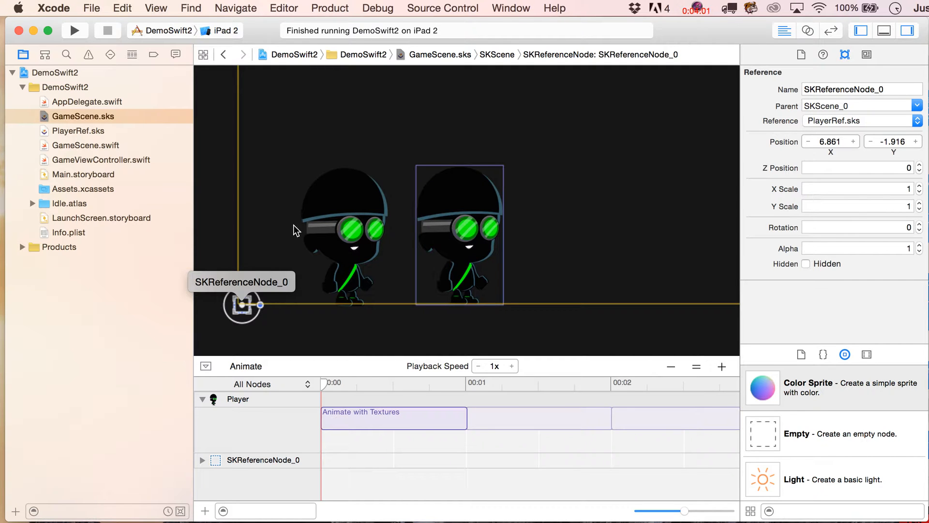
click(343, 231)
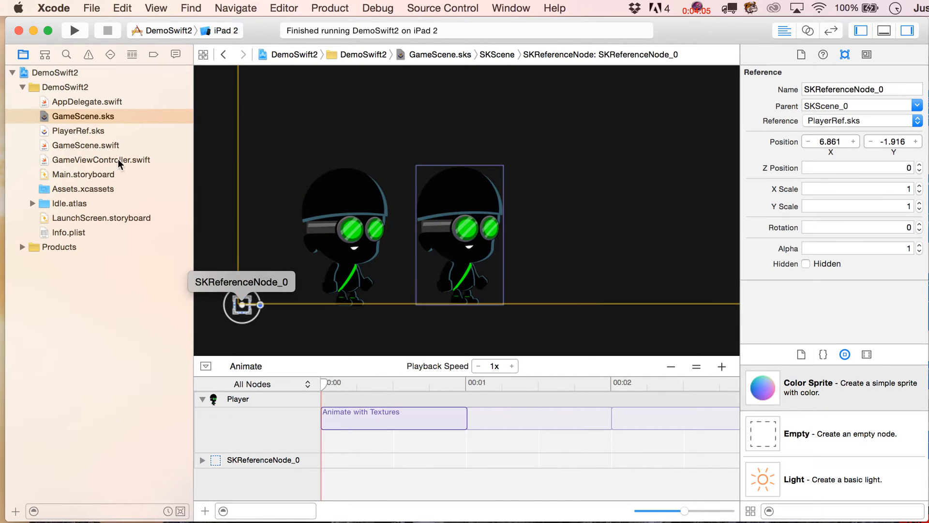
click(85, 146)
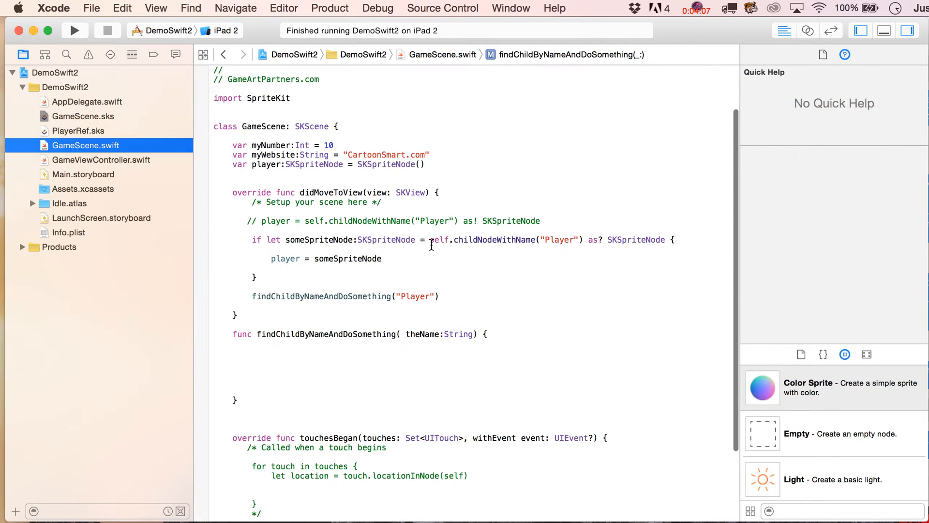
- Write self.enumerateChildNodesWithName("//*") { node, stop in inside findChildByNameAndDoSomething
text(se;f)
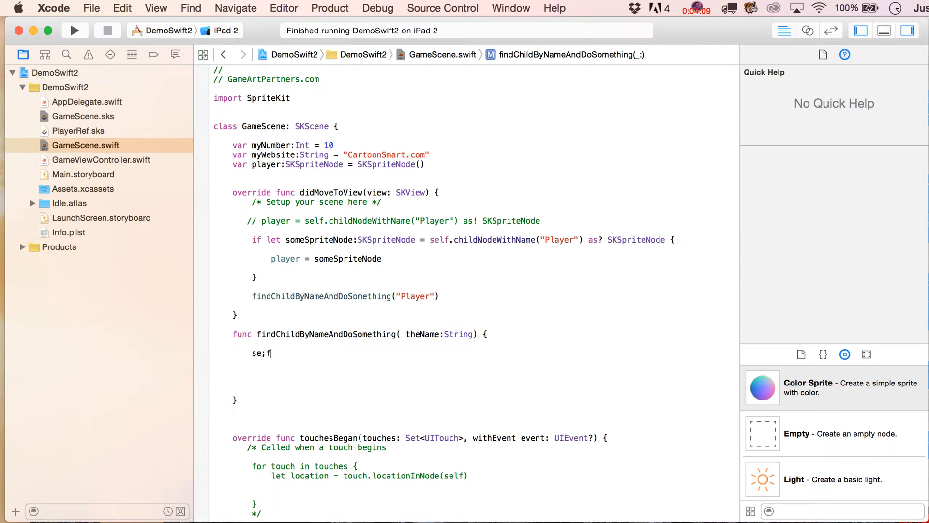
text(self.enumerateChildNodesWithName(")
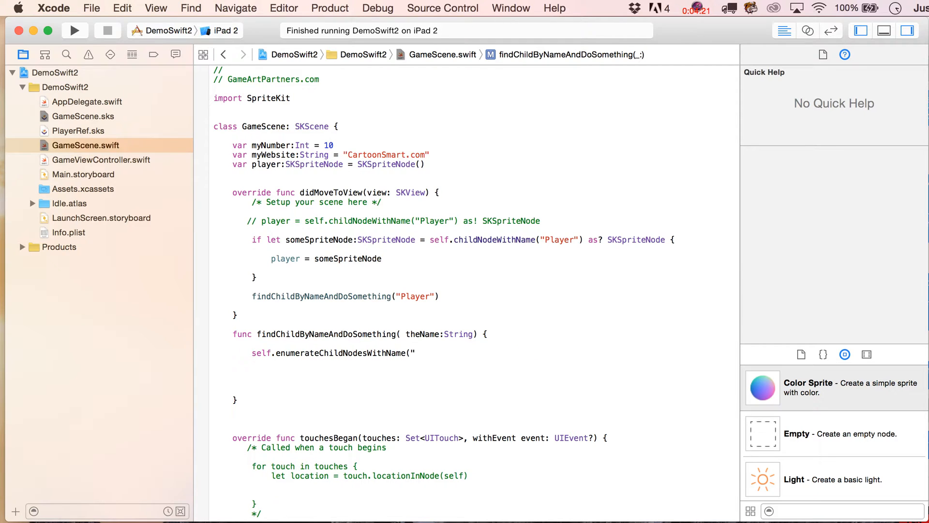
text(//")
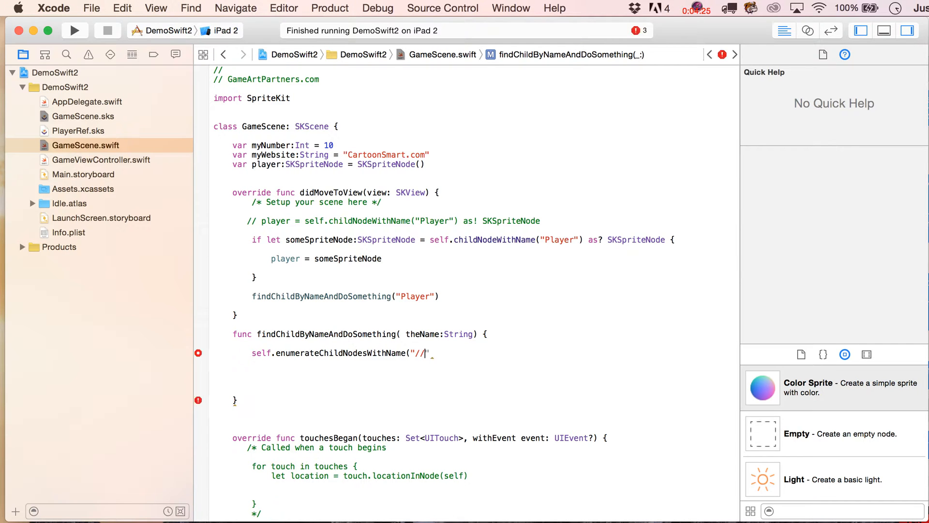
text(*)
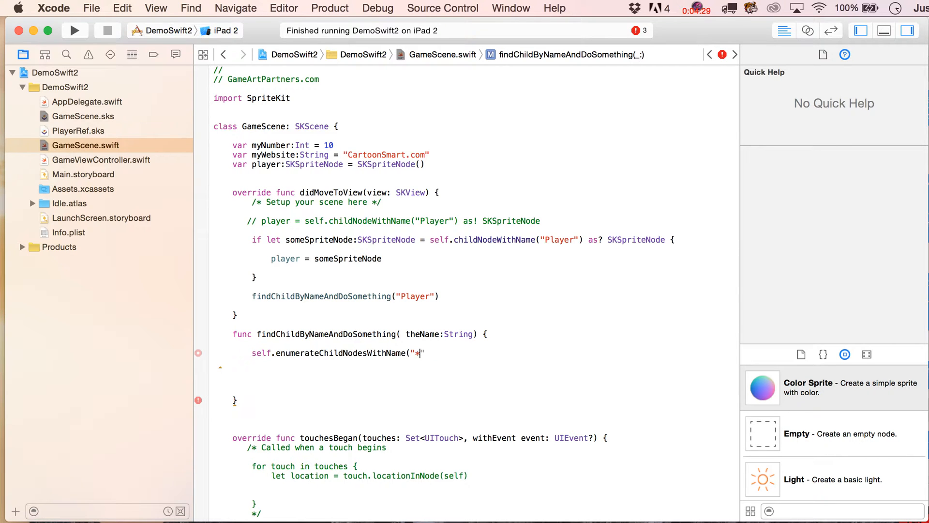
text(/)
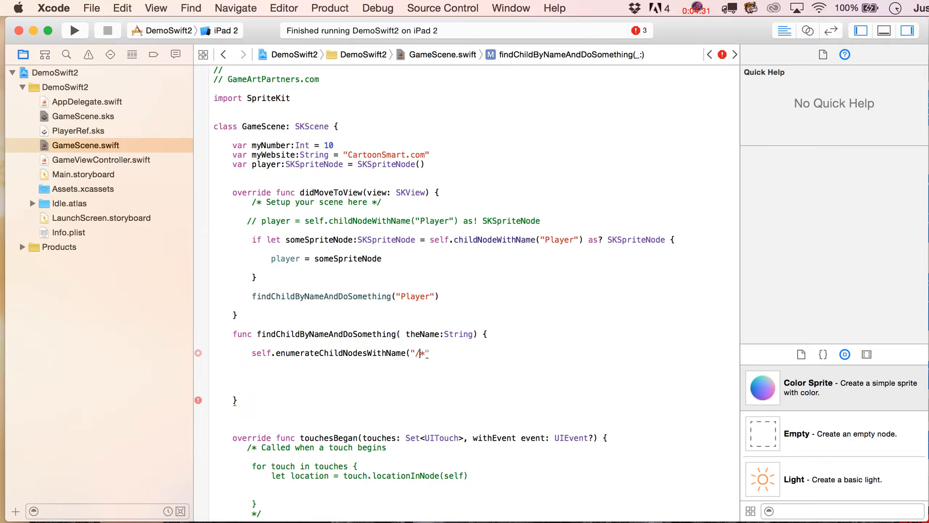
text(/)
text(node, stop)
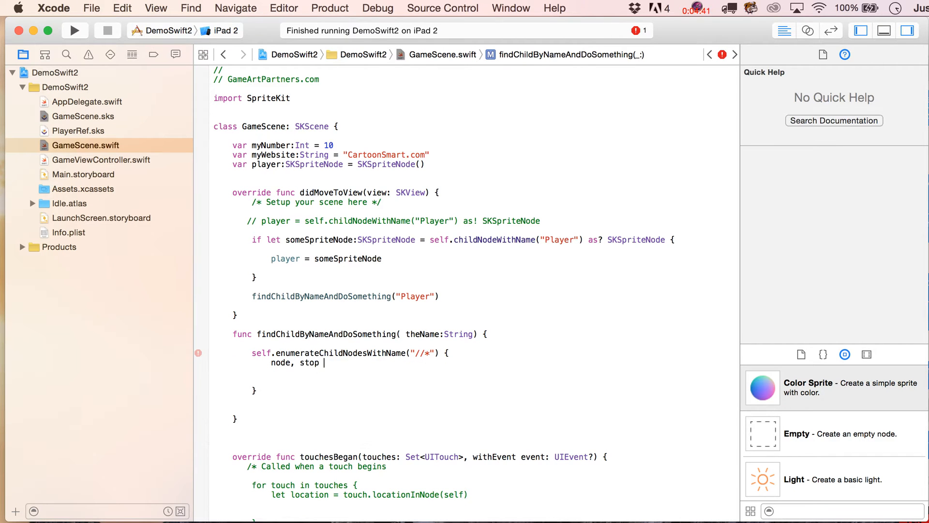
text(in)
text(if (node.name == theName) {)
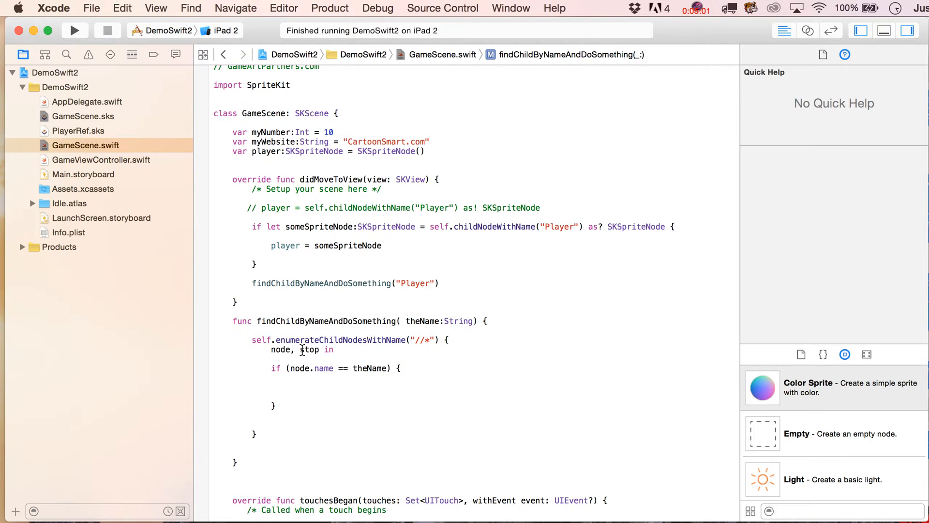
- Add stop.memory = true after the name check inside the enumeration closure
click(271, 415)
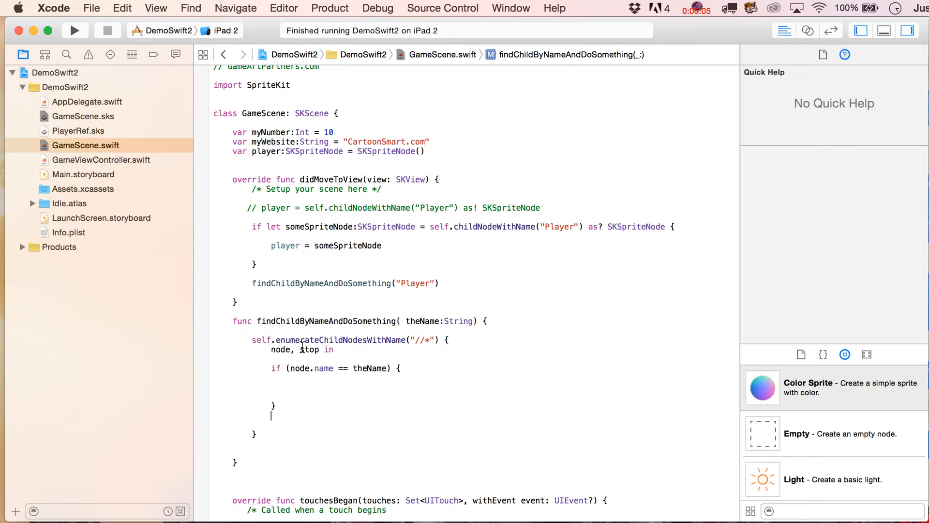
text(sto)
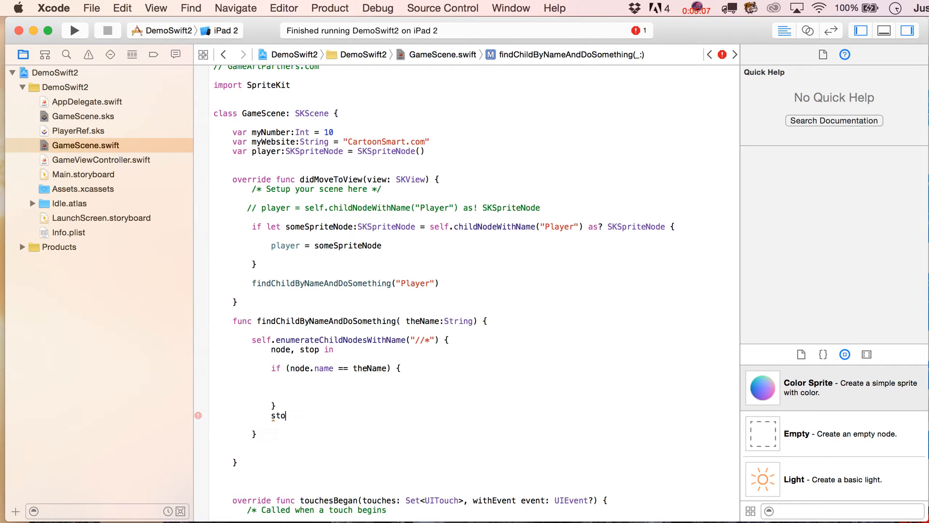
text(p.memory)
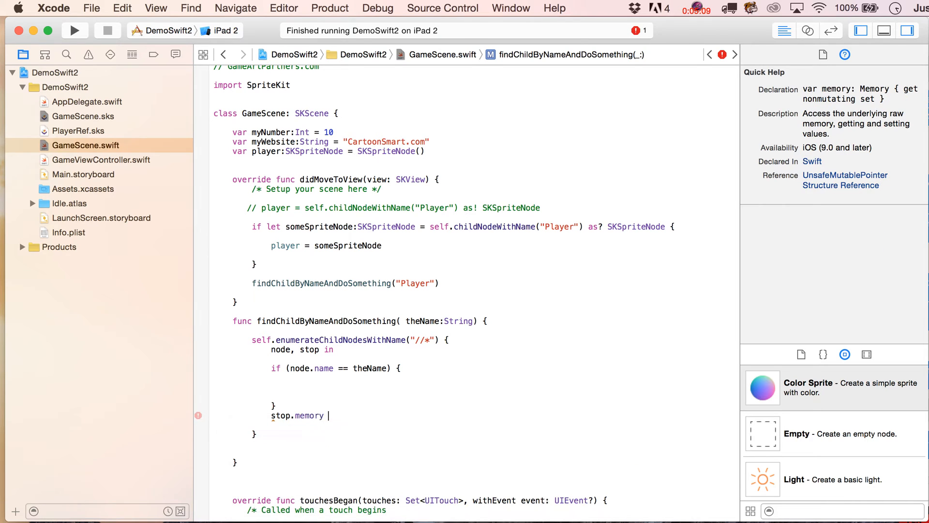
text(= true)
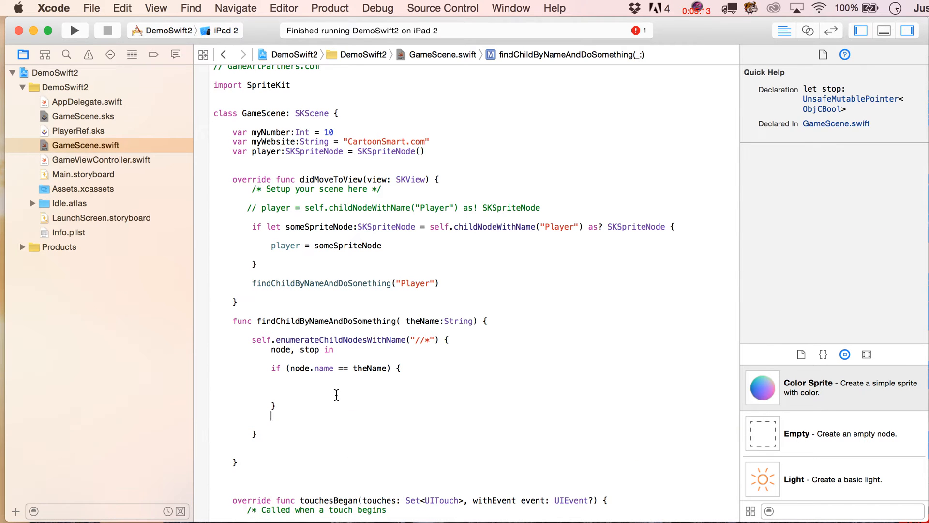
text(stop.memory = true)
click(473, 387)
text(node.alpha =)
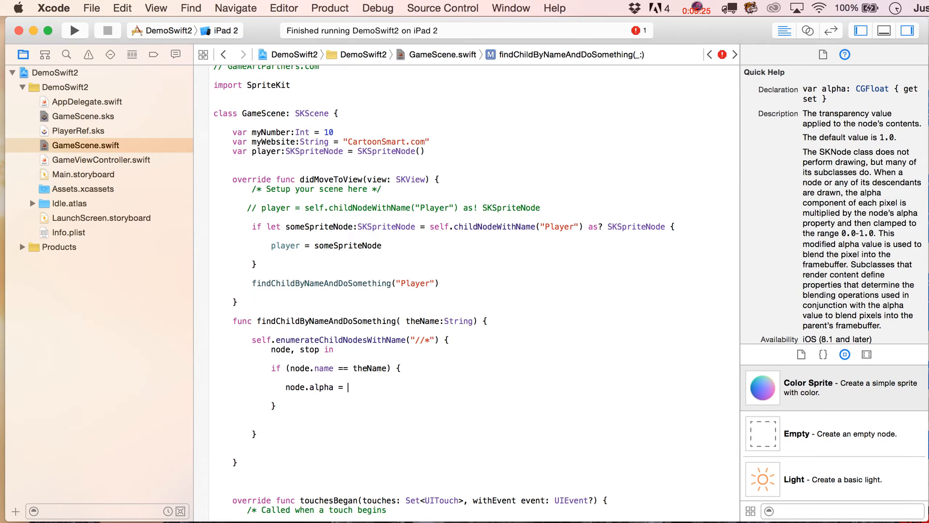
- Set the matching node's alpha to 0.5, test in Simulator, then change it to 0.1
text(0)
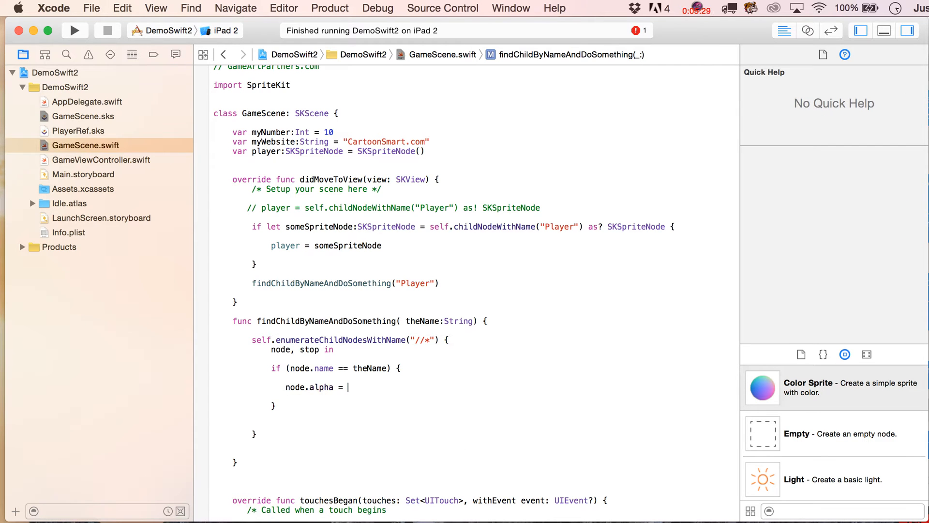
text(0.5)
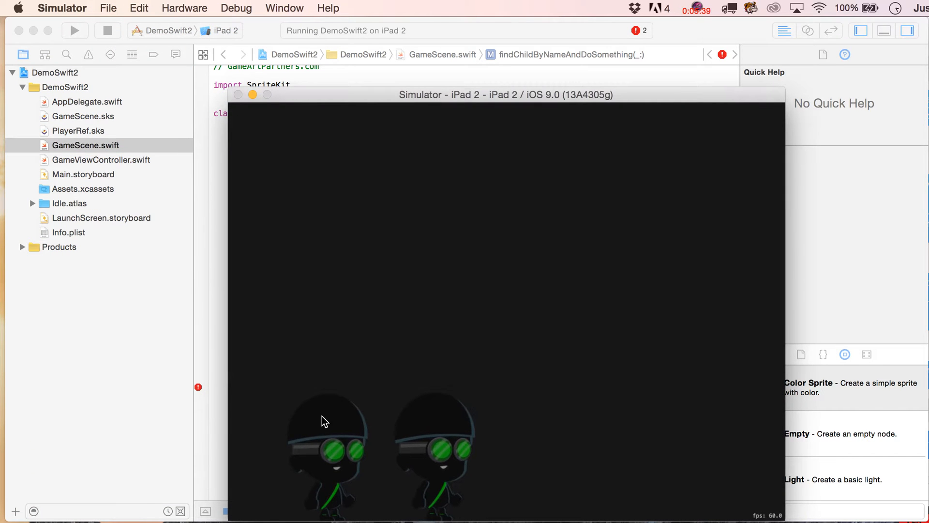
mouse_move(362, 428)
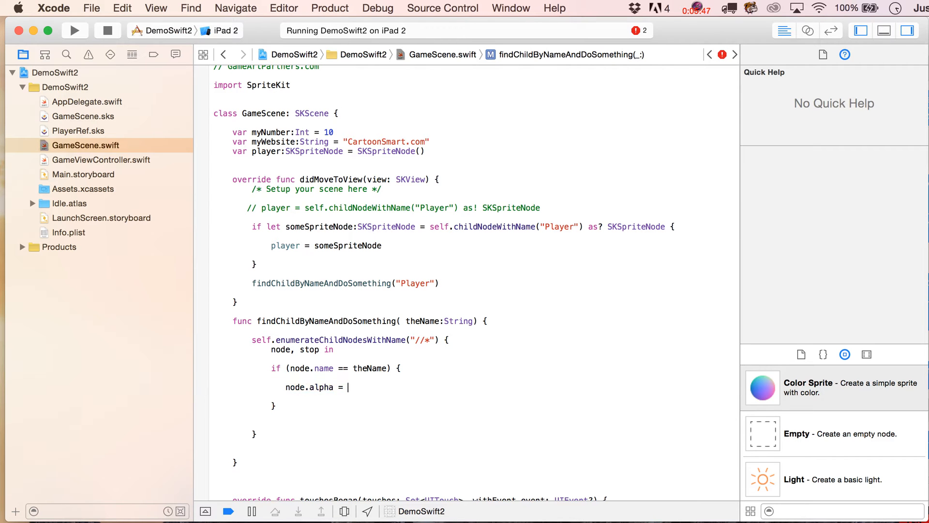
text(0)
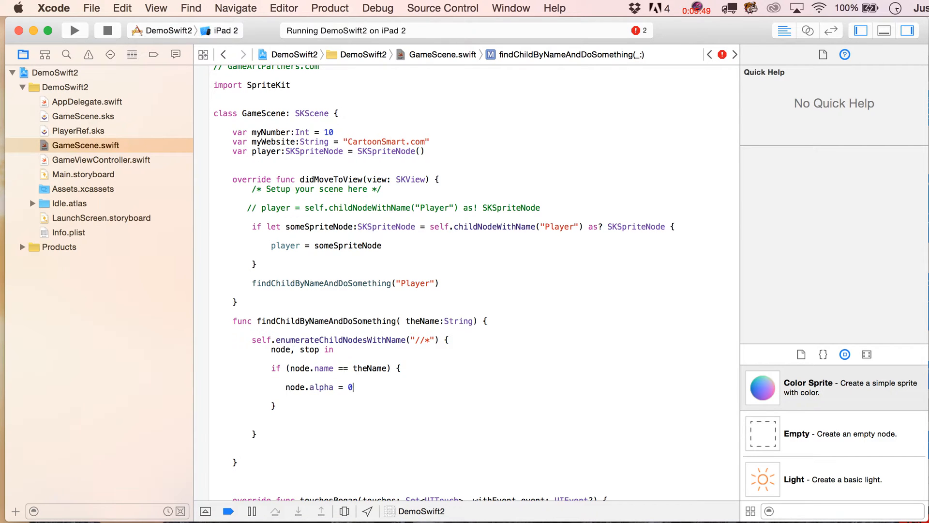
text(.1)
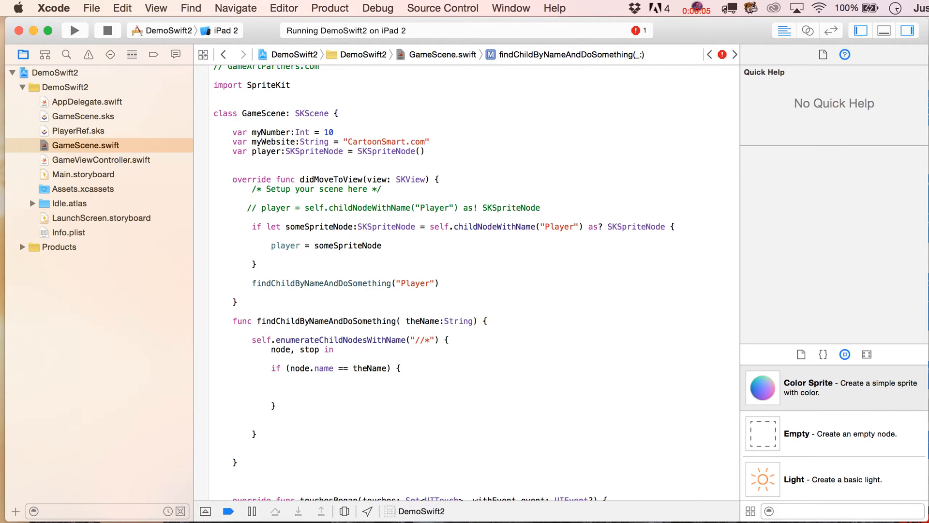
- Paste an if let someSpriteNode:SKSpriteNode = node as? SKSpriteNode cast into the name check
text(if)
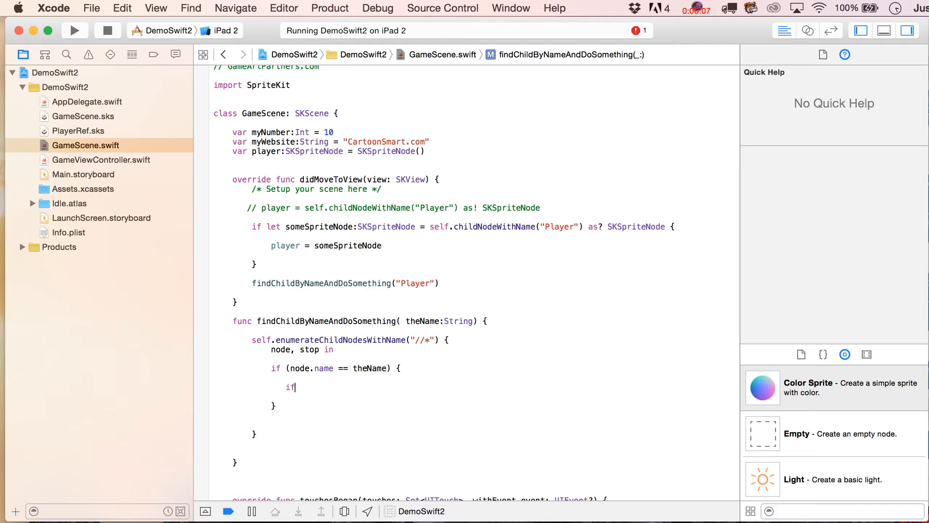
text(l)
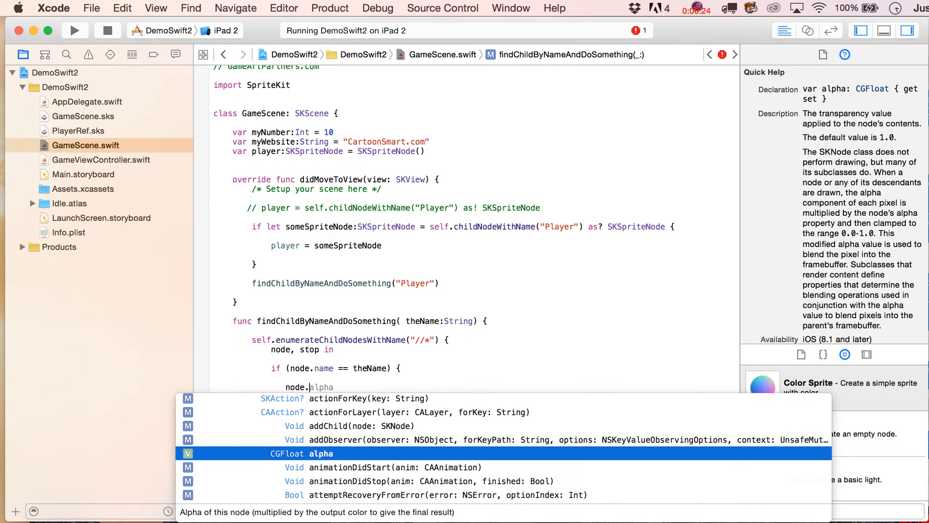
text(position)
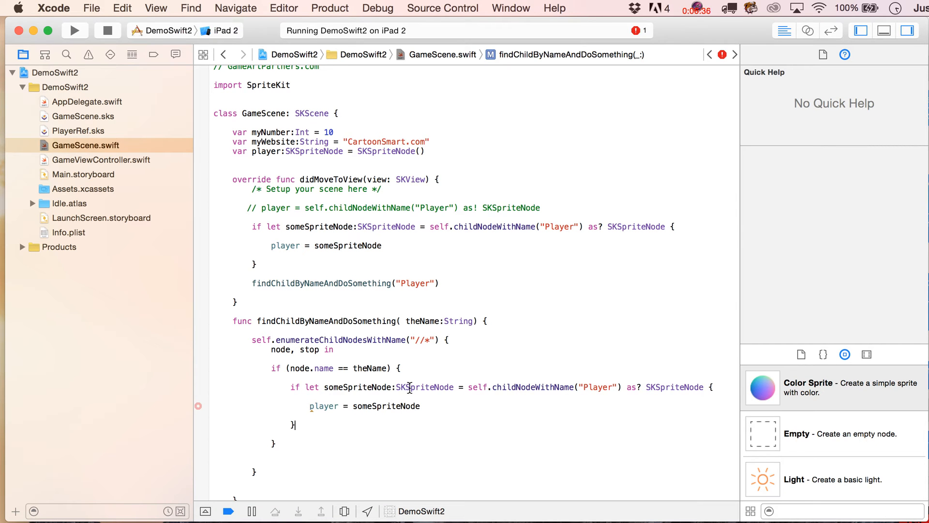
drag(468, 387, 643, 387)
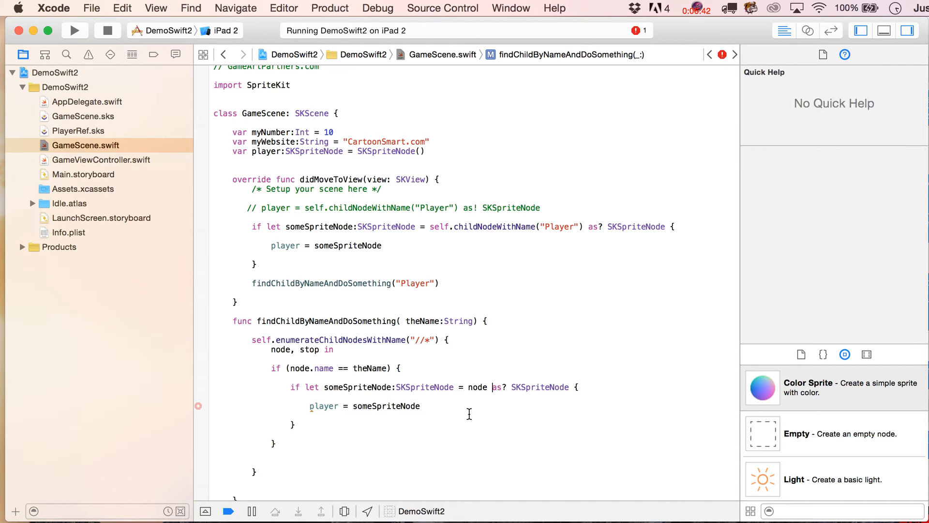
- Begin assigning someSpriteNode.texture = SKTexture(imageNamed:) with the image name unfilled
double_click(324, 405)
text(.)
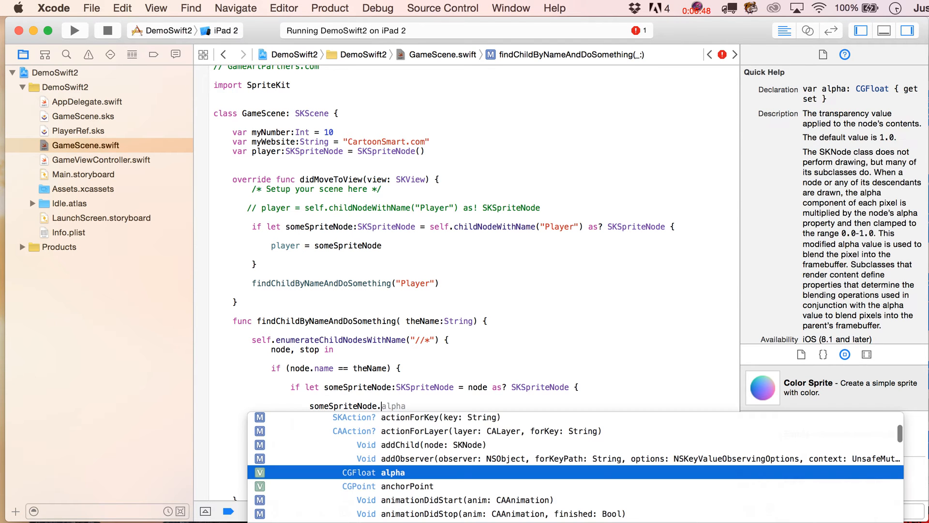
text(texture =)
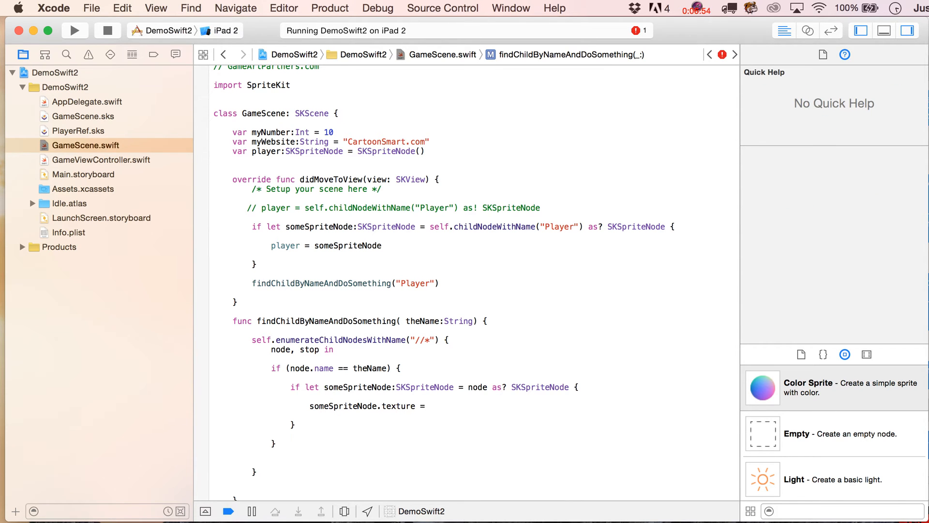
text(SKTexture(imageNamed: String)
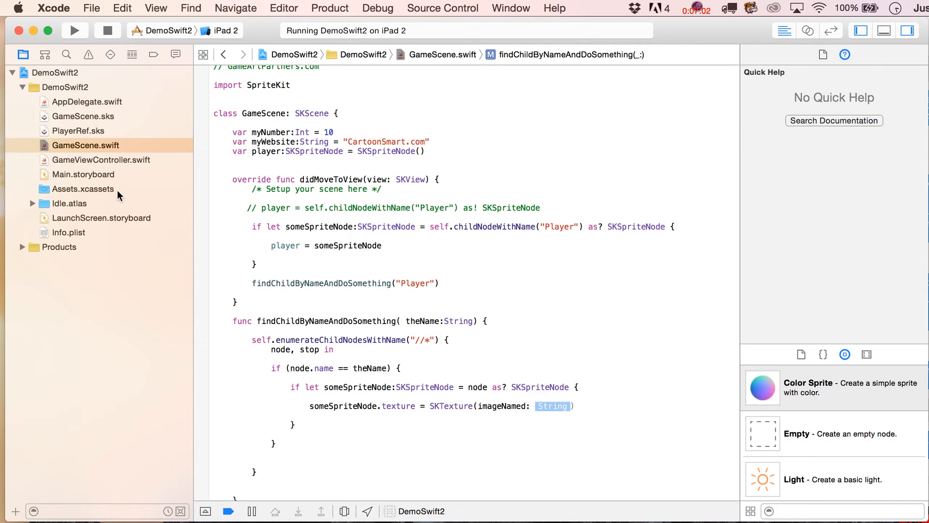
mouse_move(80, 208)
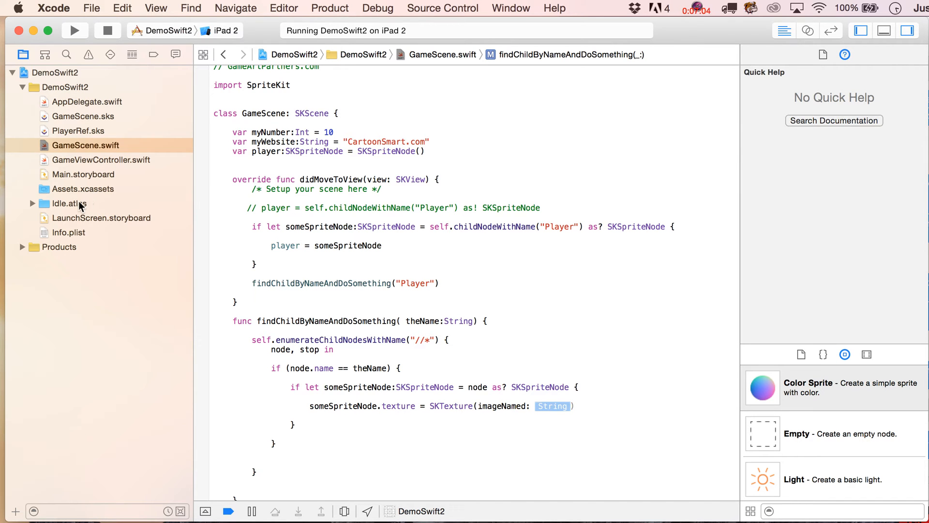
- Set the texture image name to "Spaceship", add someSpriteNode.removeAllActions() above it, and run the app
click(69, 204)
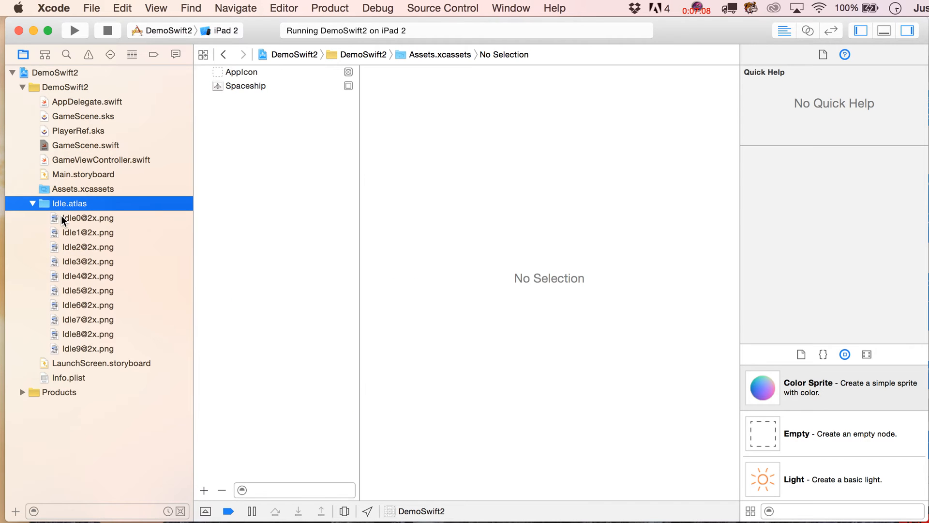
click(85, 145)
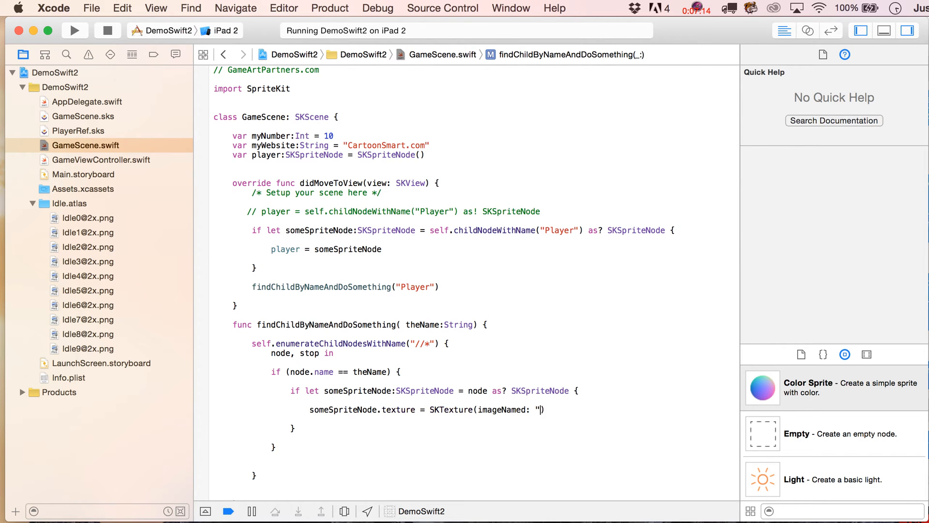
text(Spaceship")
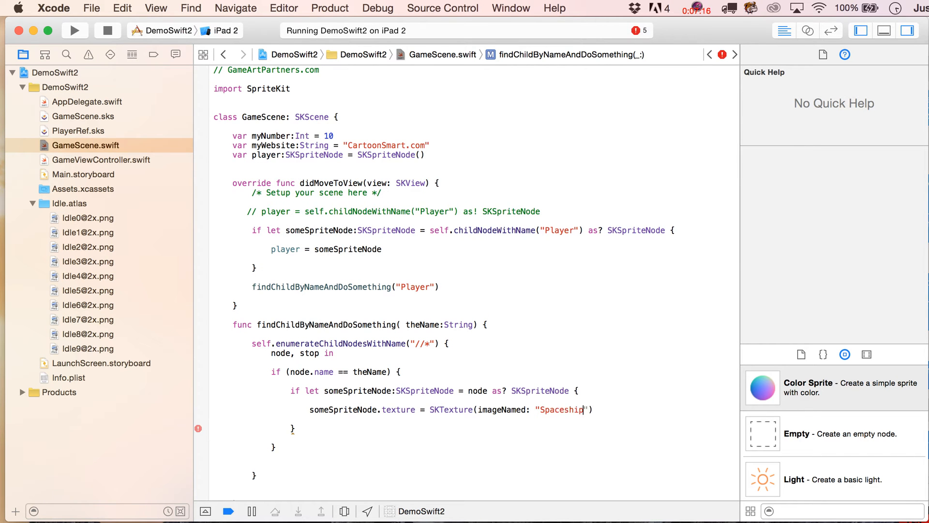
click(500, 409)
text(someSpriteNode.removeAllActions())
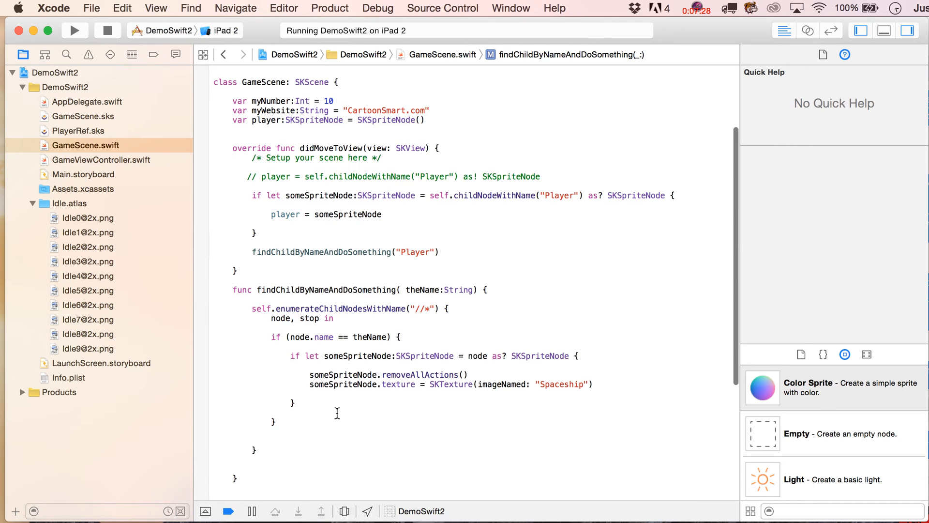
click(73, 30)
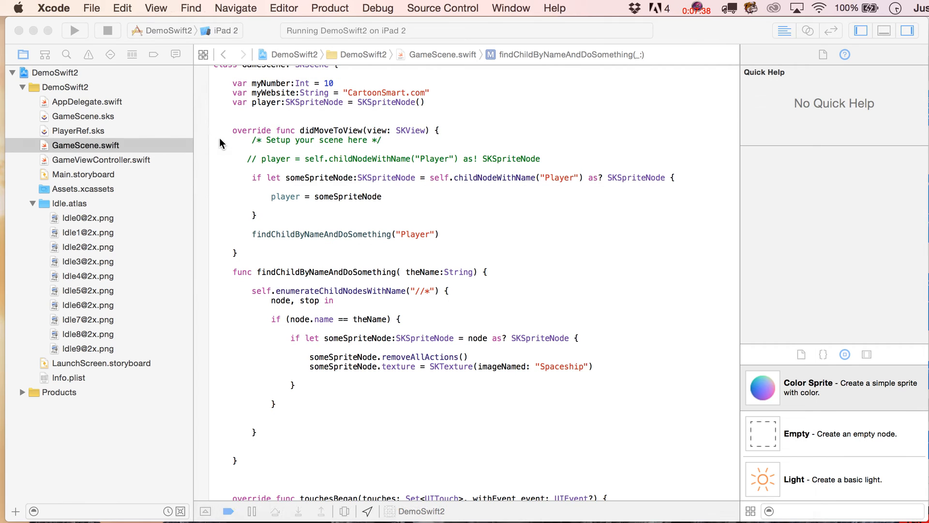
- Bring up the running game in the Simulator showing the two Player characters
double_click(388, 357)
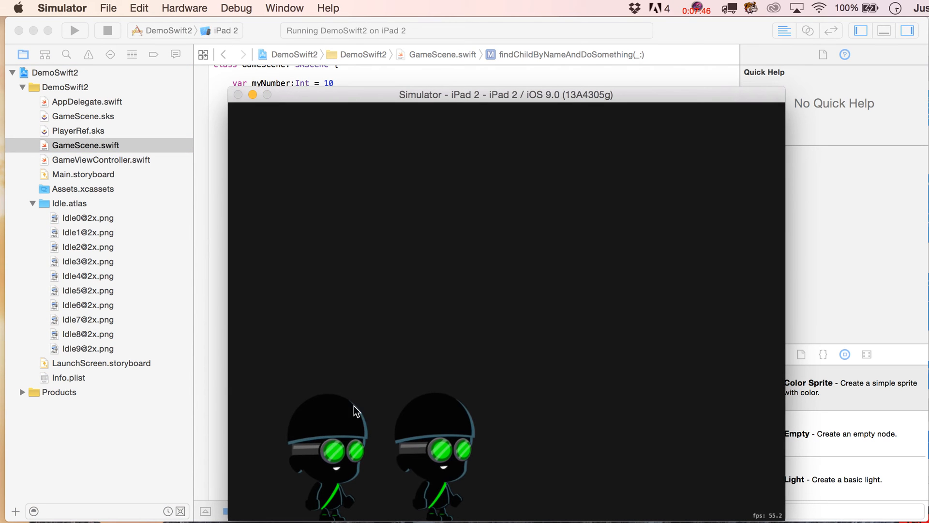
mouse_move(219, 259)
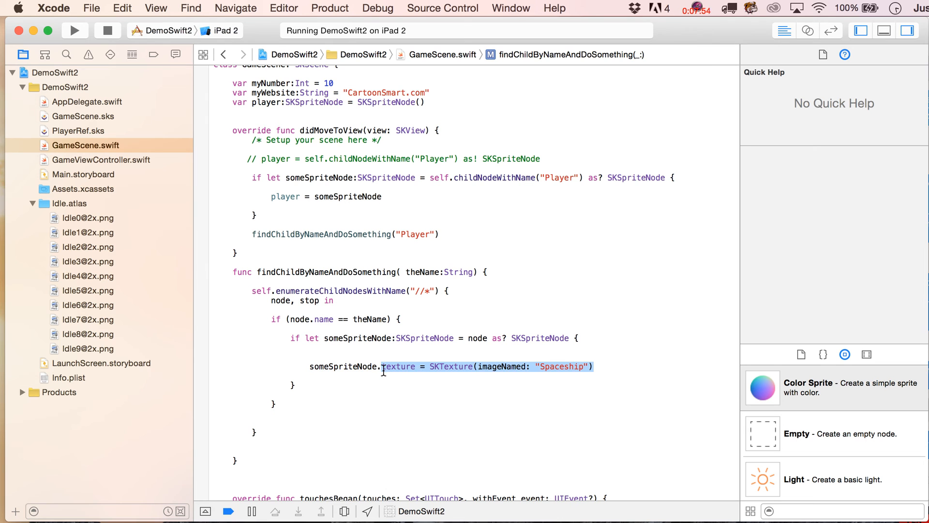
- Remove the Spaceship texture assignment and begin writing someSpriteNode.alpha instead
key(Delete)
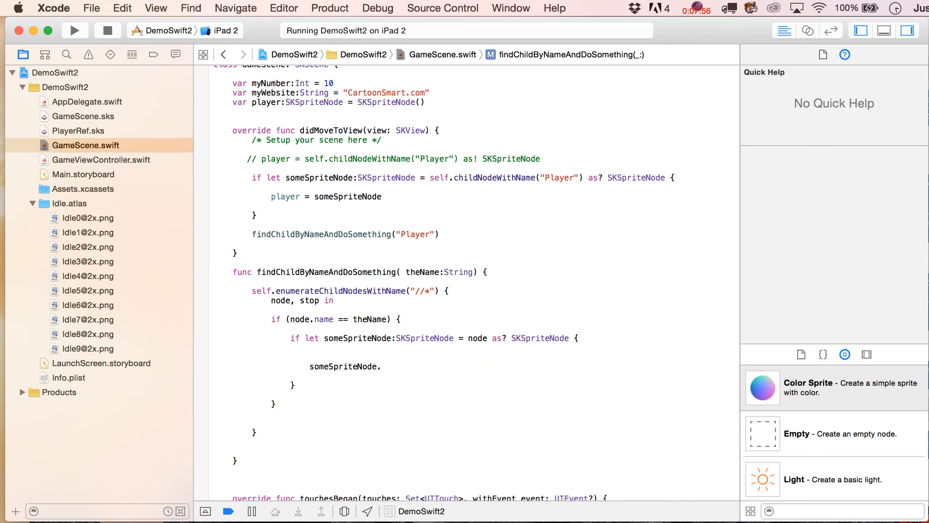
text(.)
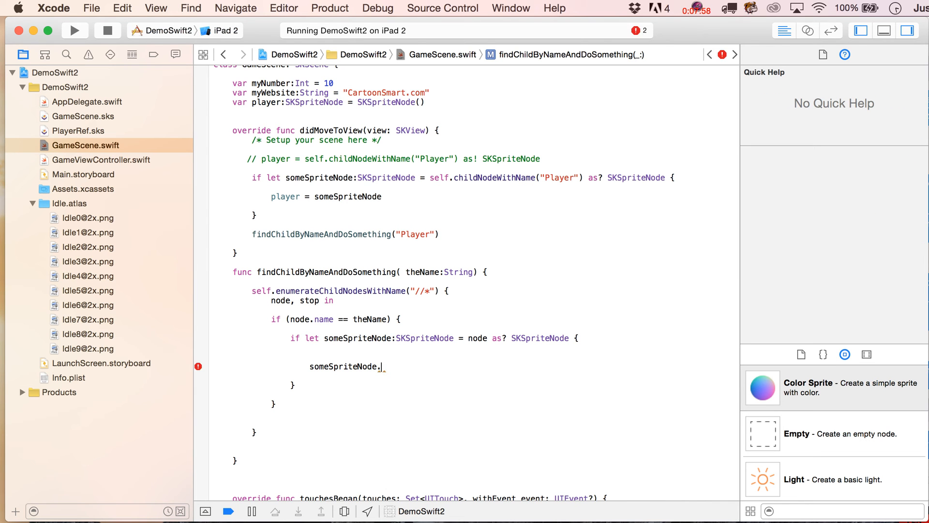
text(alpha)
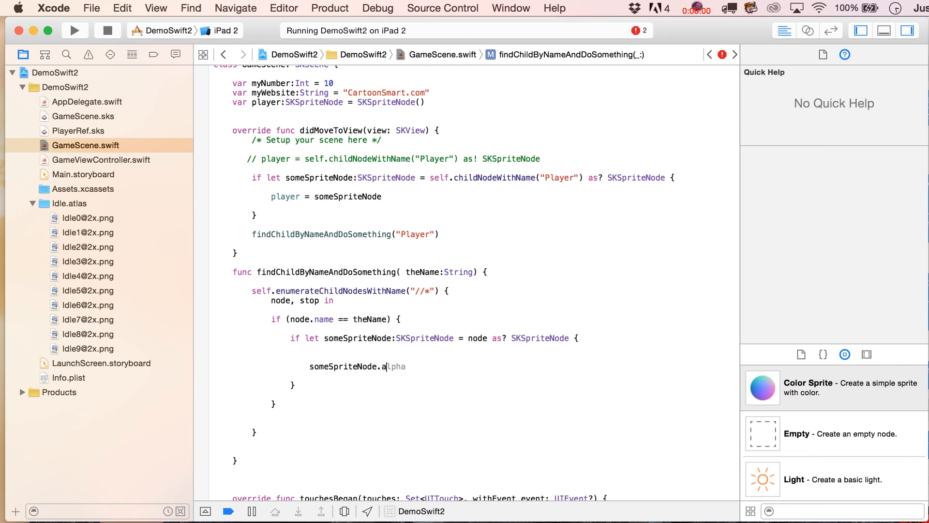